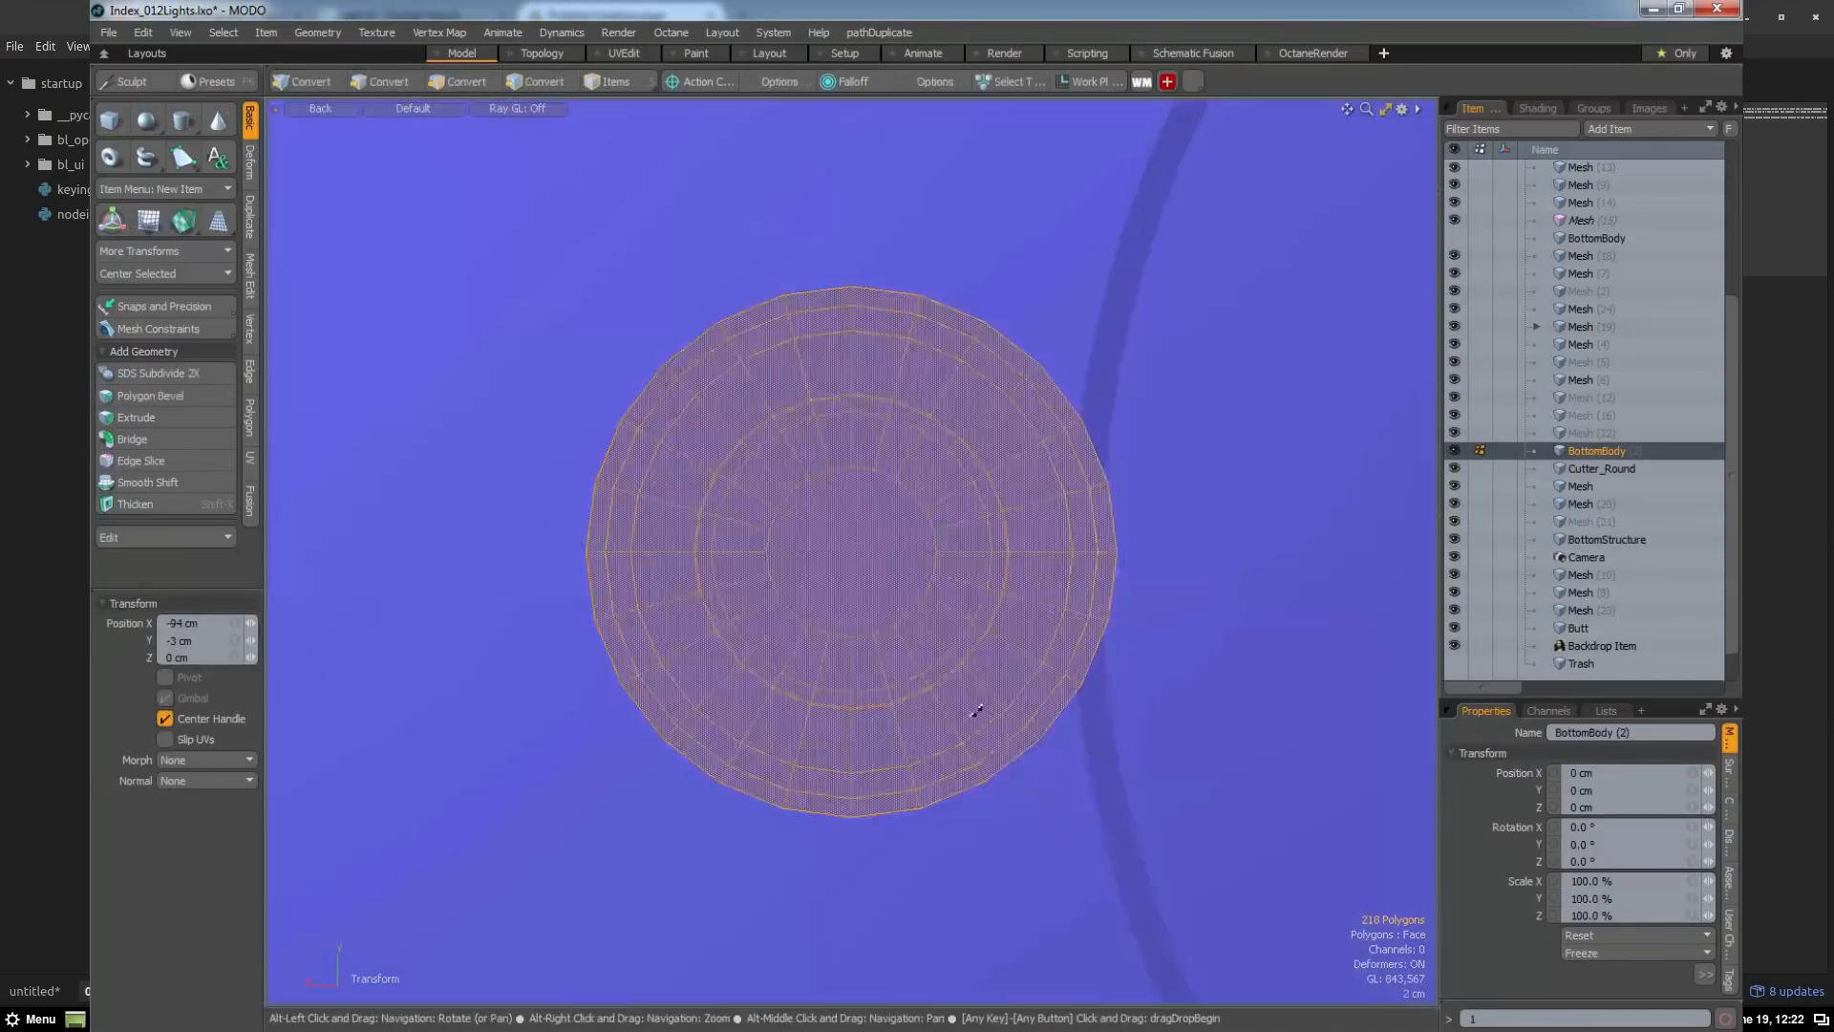
- Select the hull mesh in the Item list and switch to Vertices mode against the sketch backdrop
click(1607, 539)
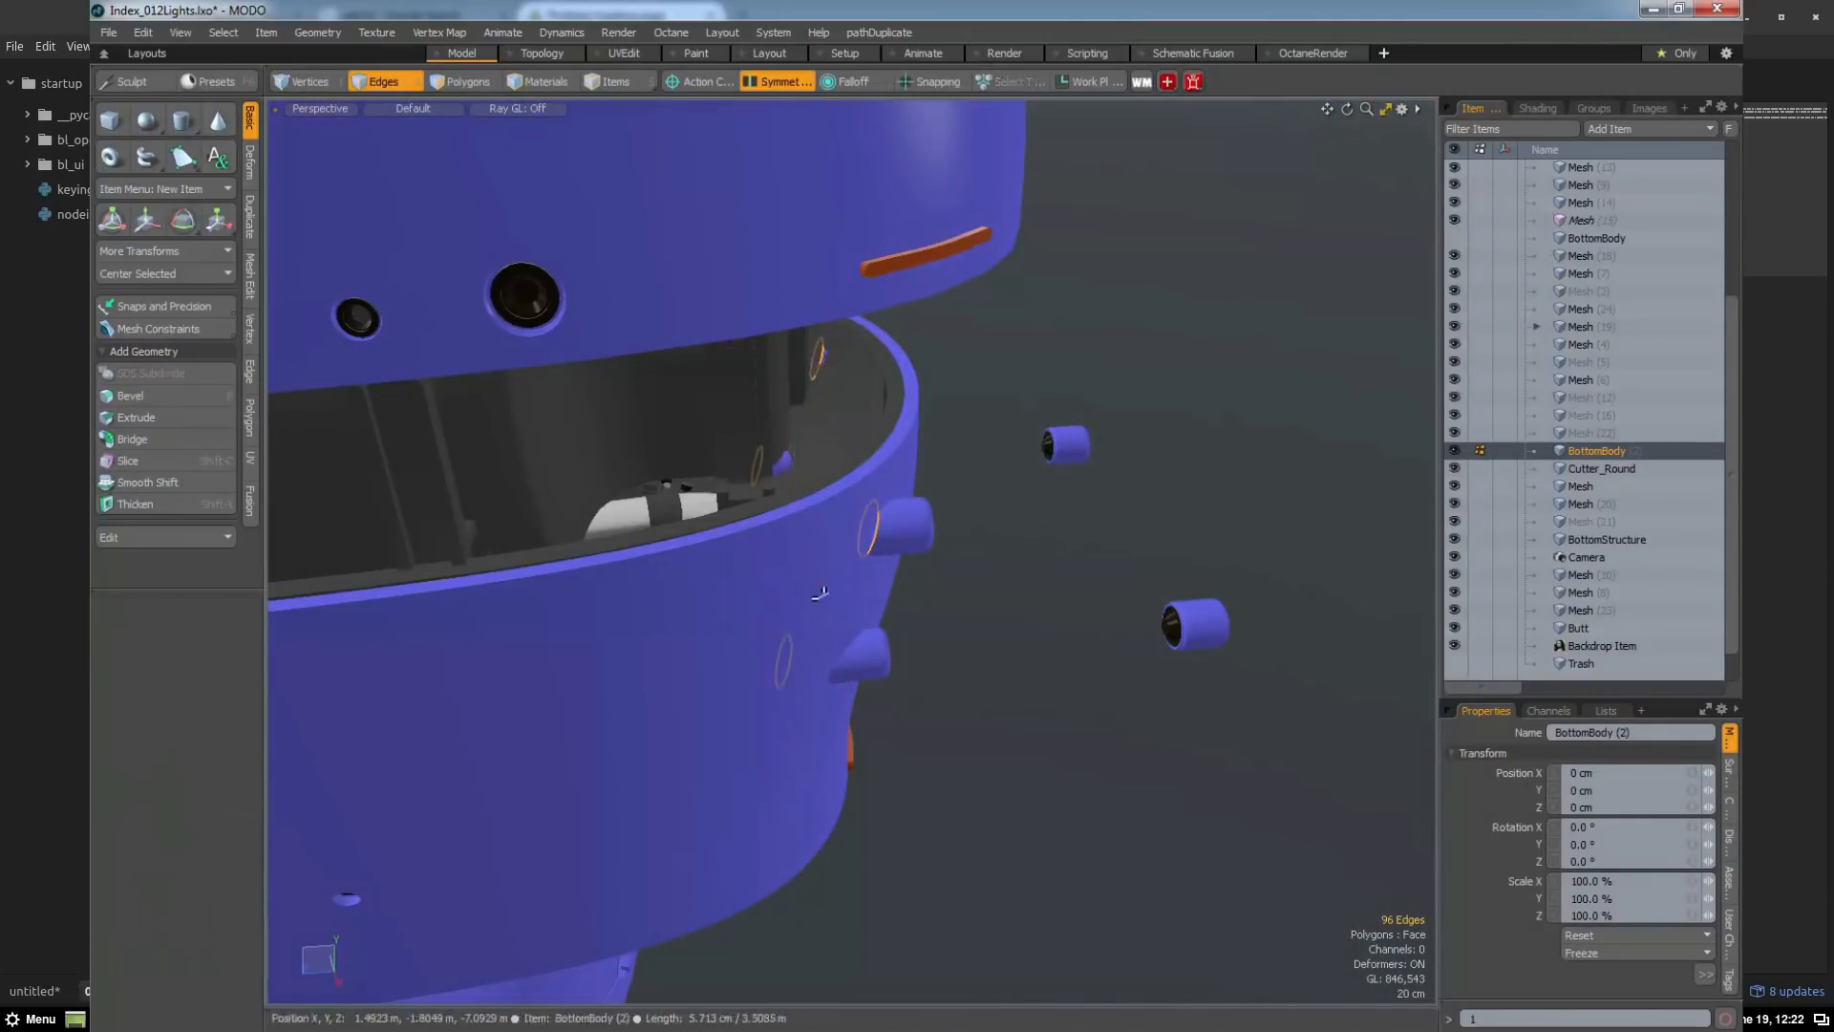
click(465, 82)
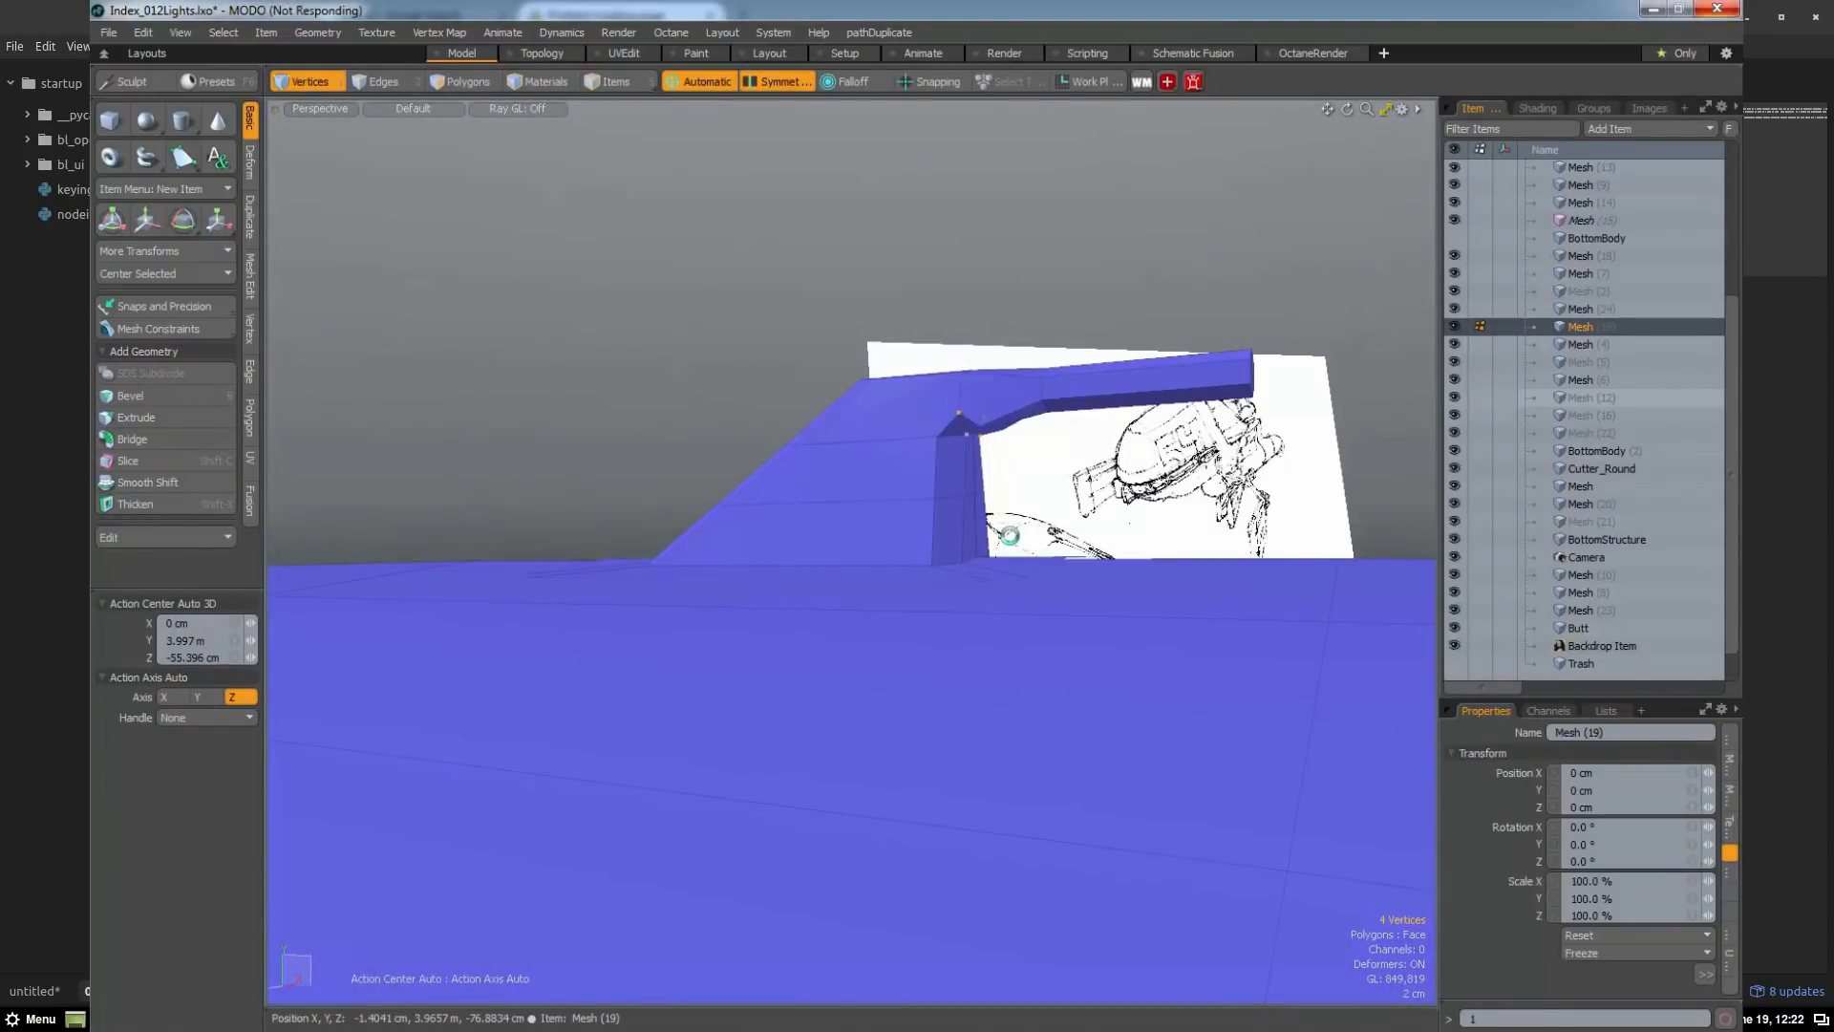
drag(1006, 535, 959, 410)
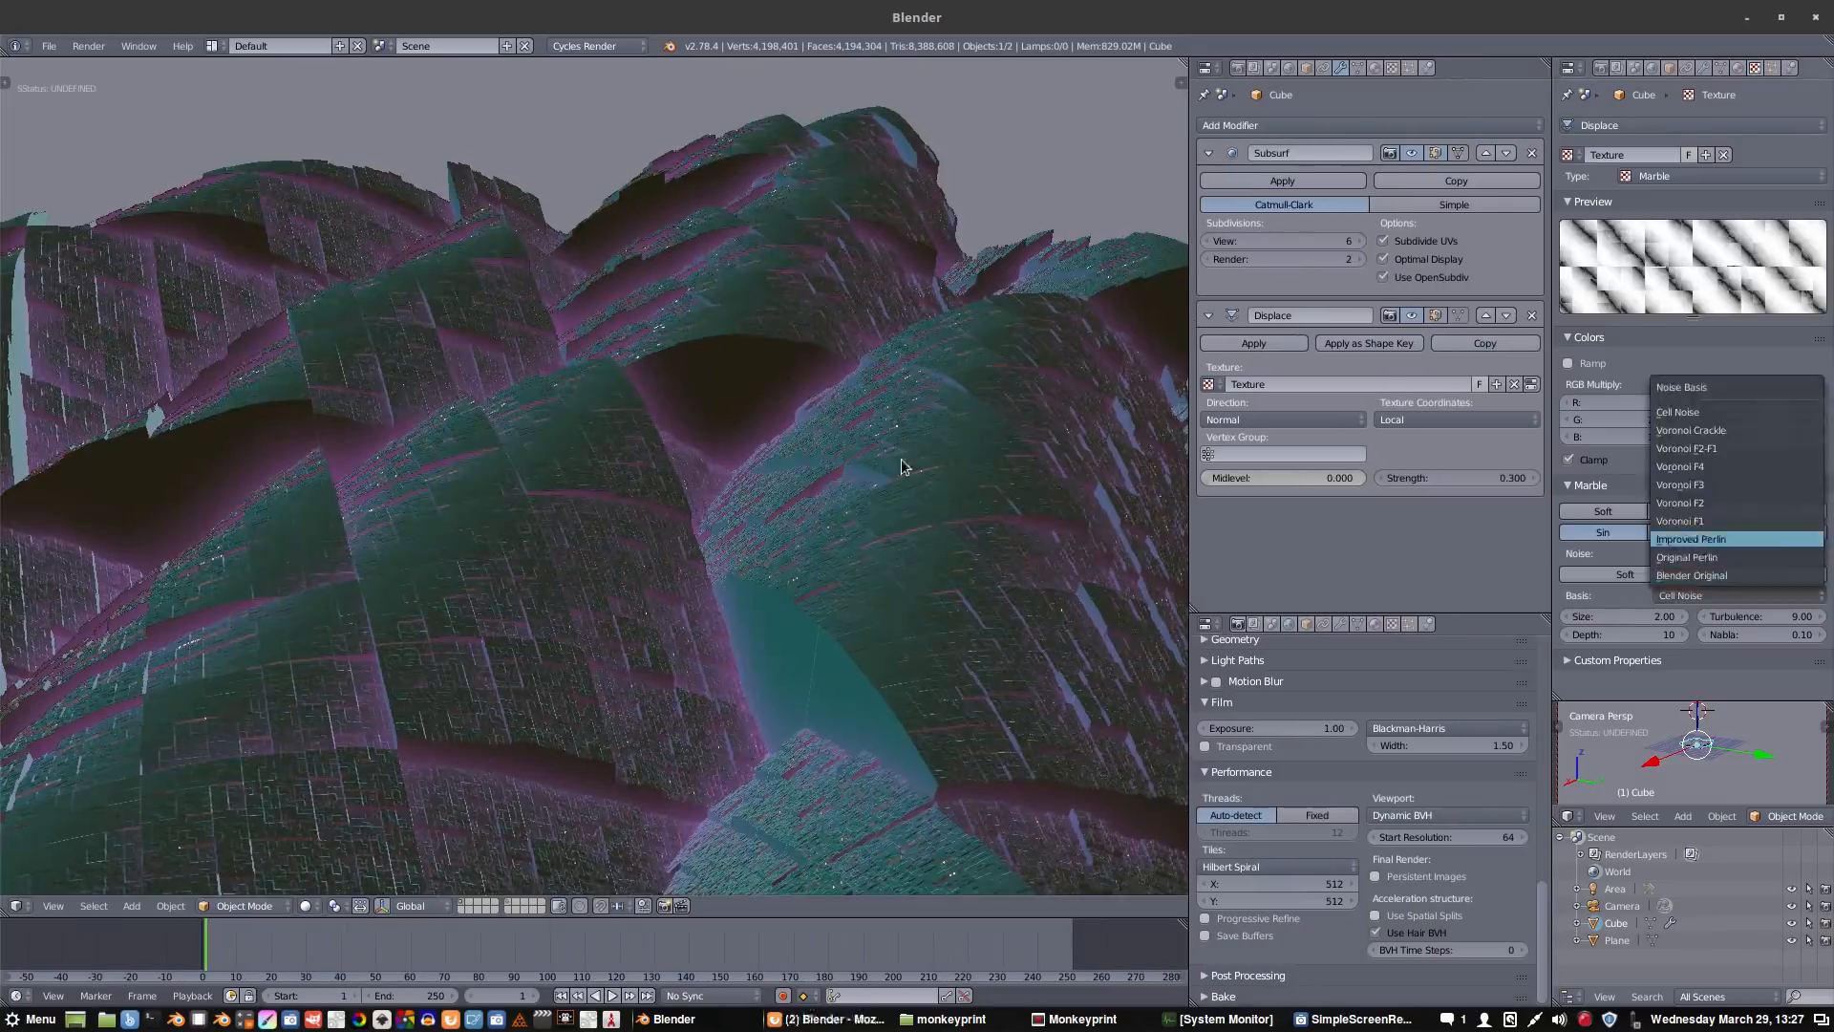
- Open Ships.blend showing the white fighter with its Principled BSDF material
click(1692, 428)
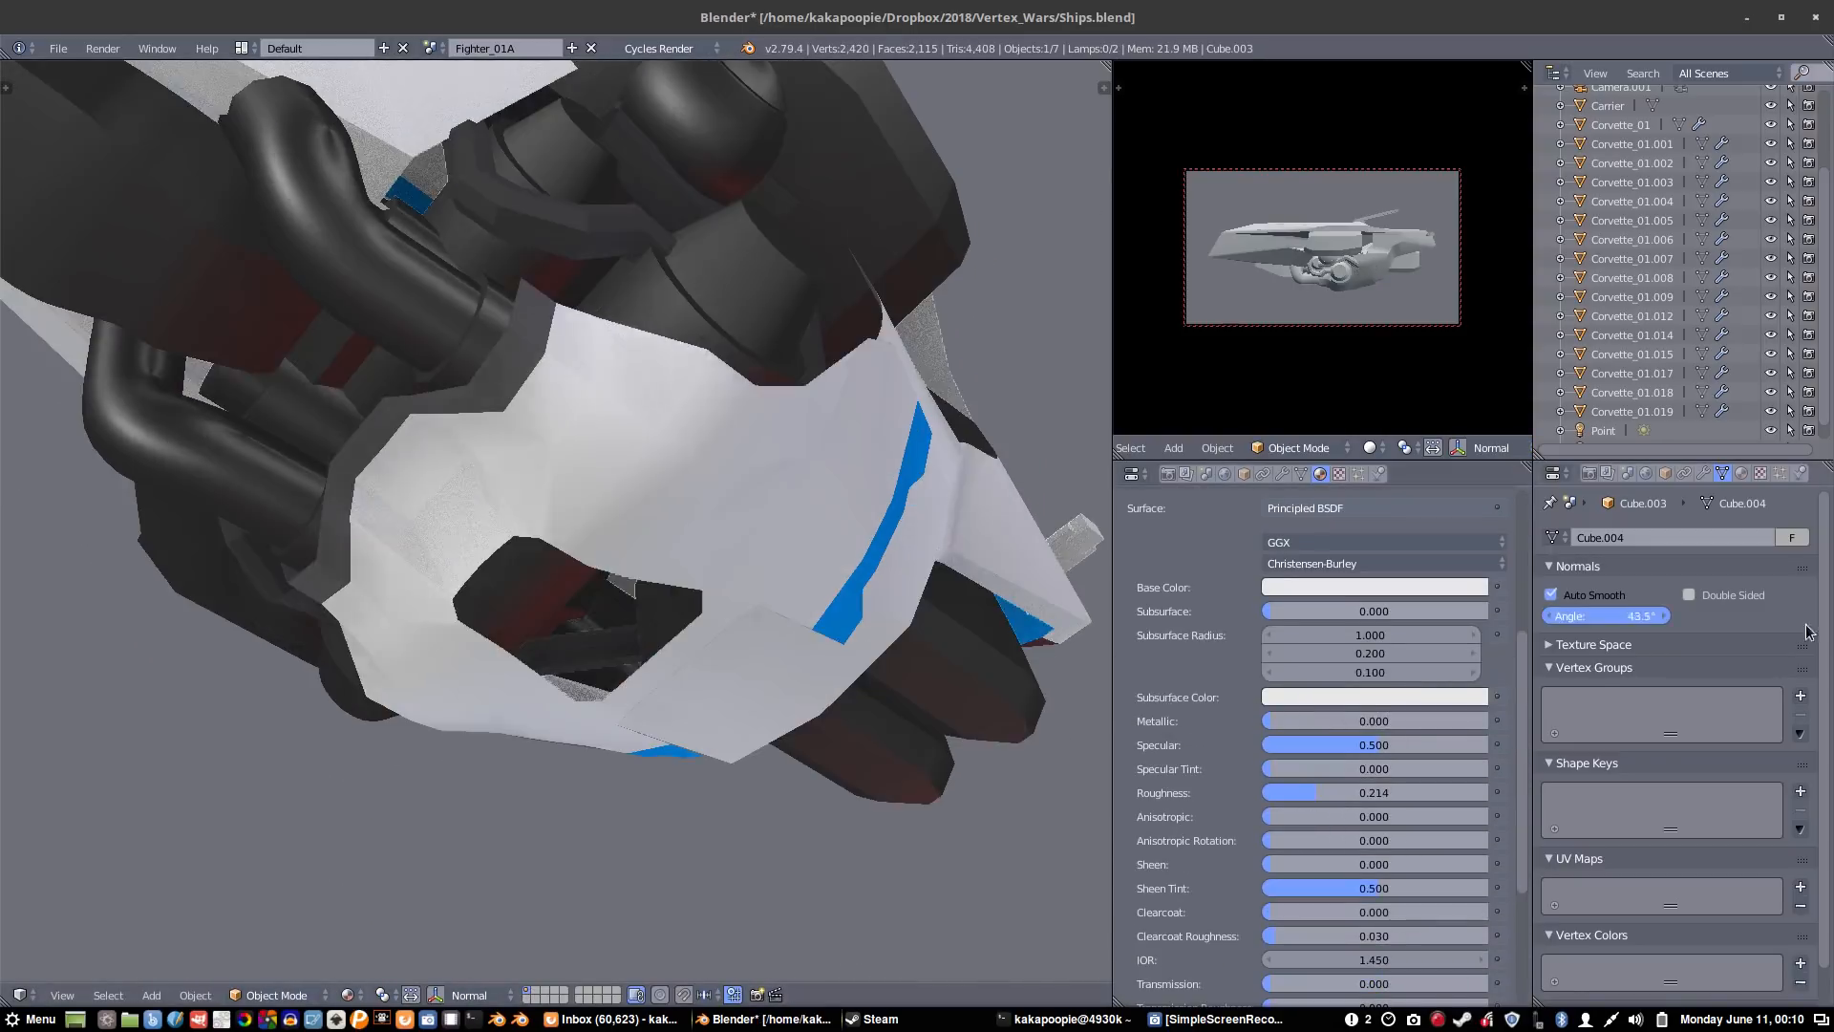
- Toggle Bool_Cutter_1 in and out of Edit Mode while setting up its X-axis Mirror modifier
key(Tab)
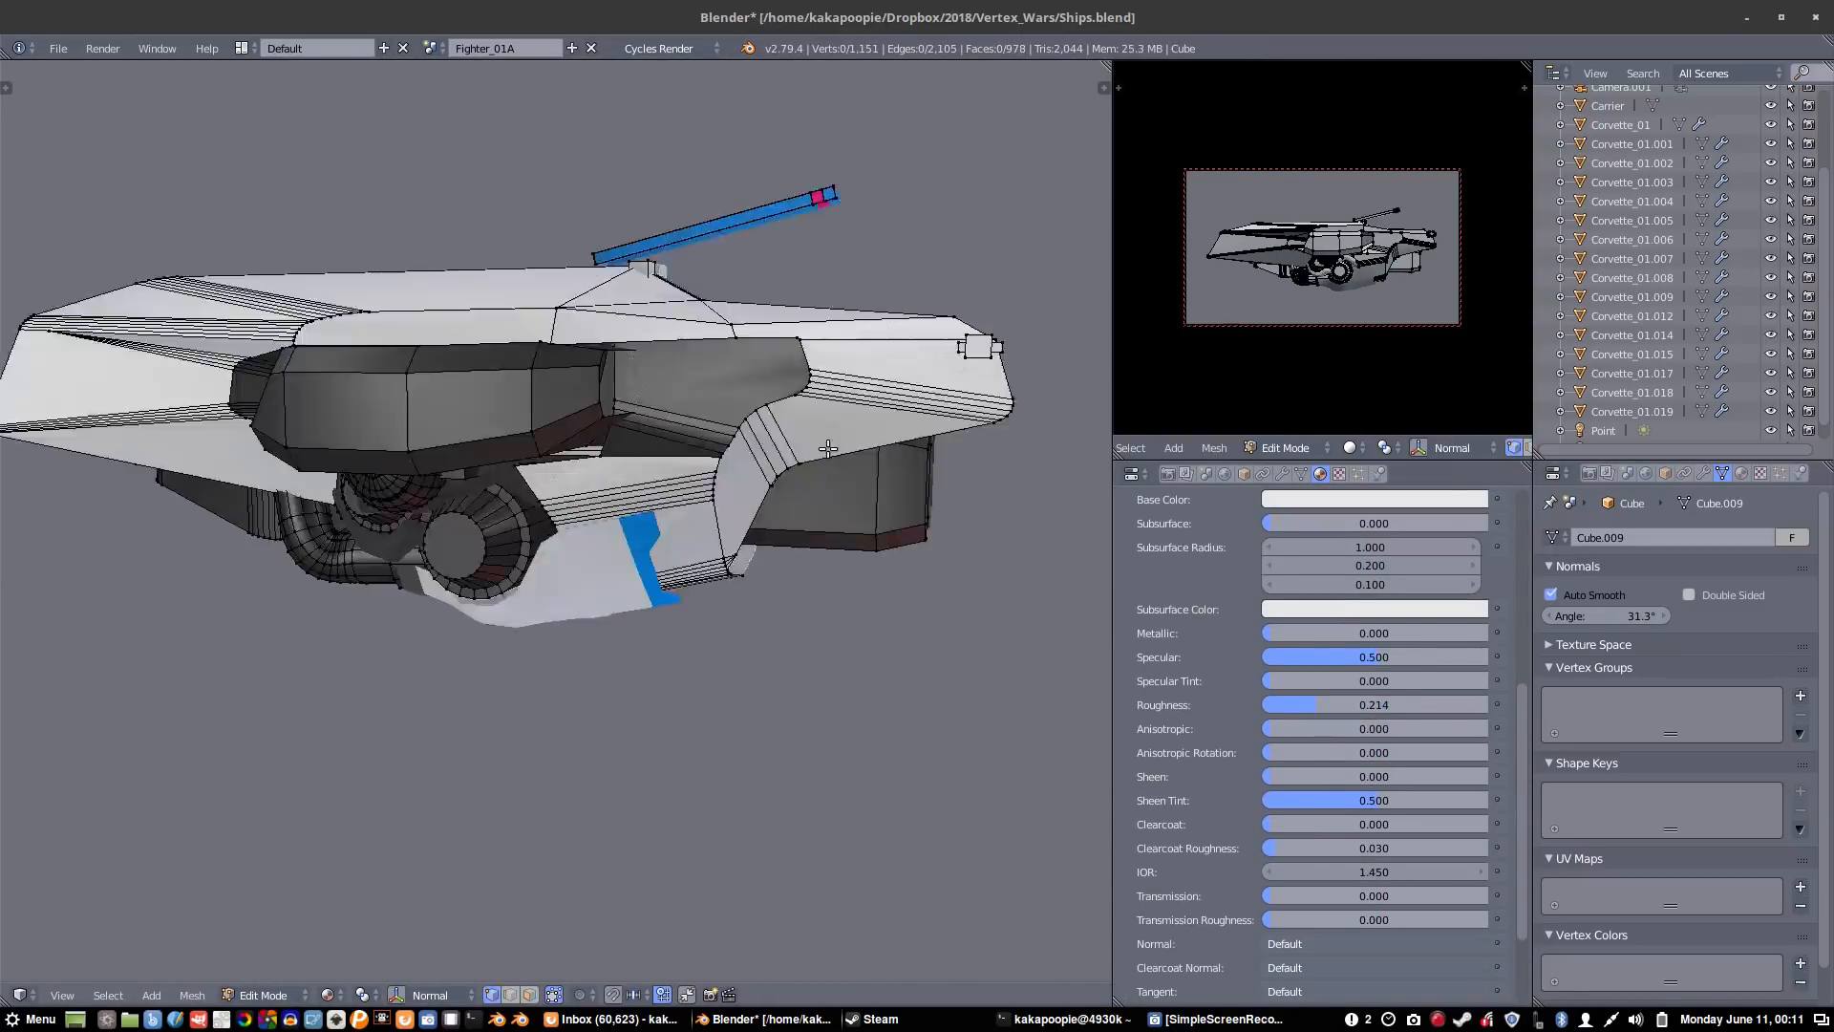
key(Tab)
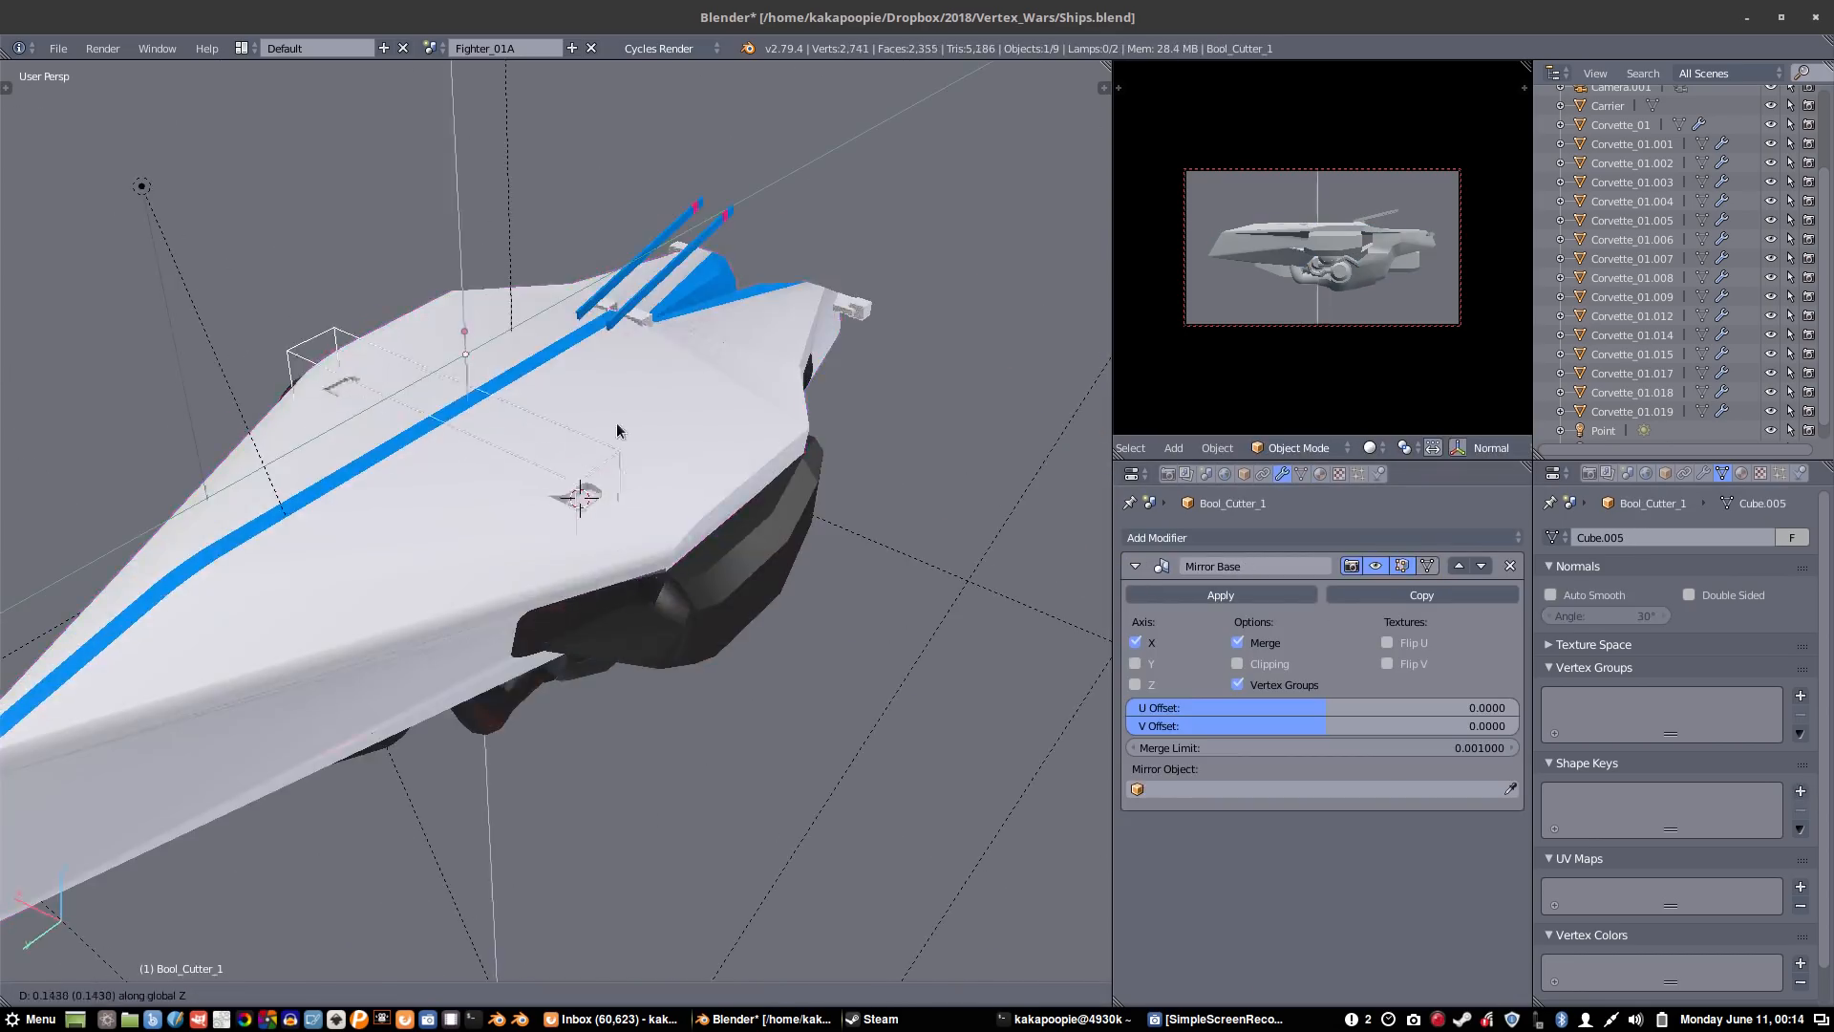
key(Tab)
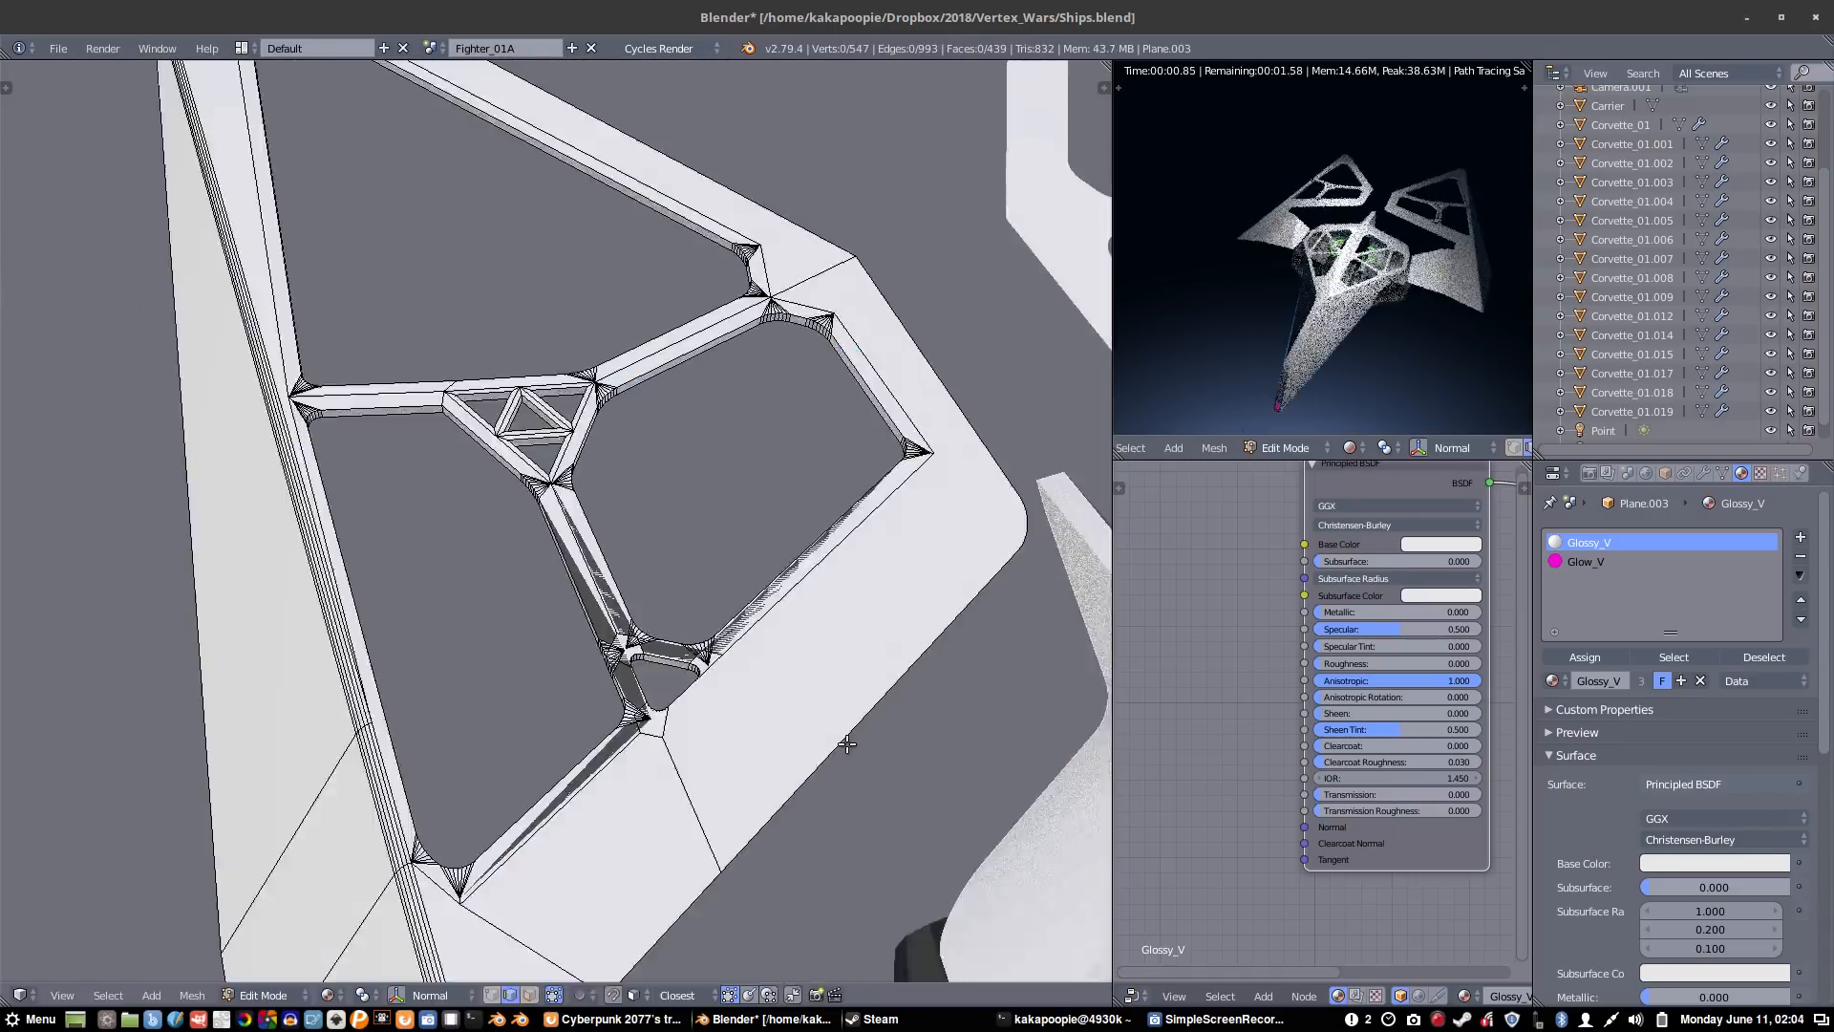
- Model the open-frame wings in Edit Mode before mirroring Plane.005 and shading hull and panels
key(Tab)
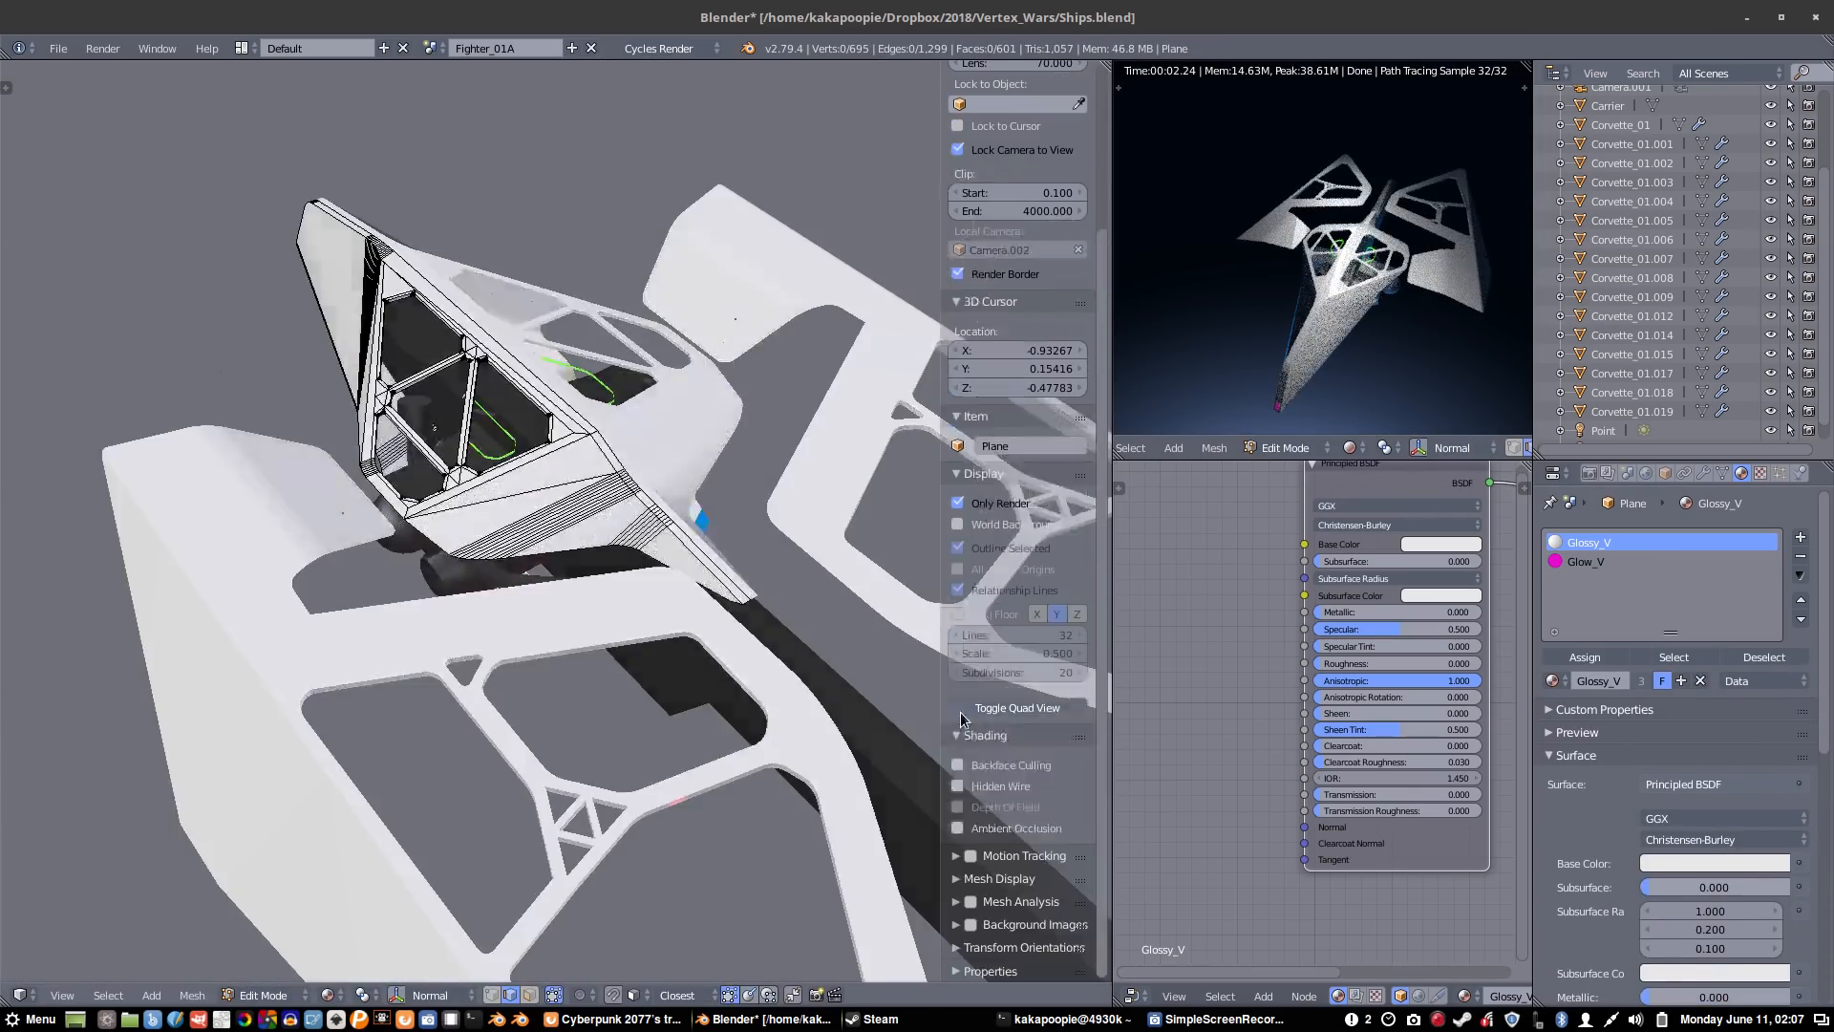
key(Tab)
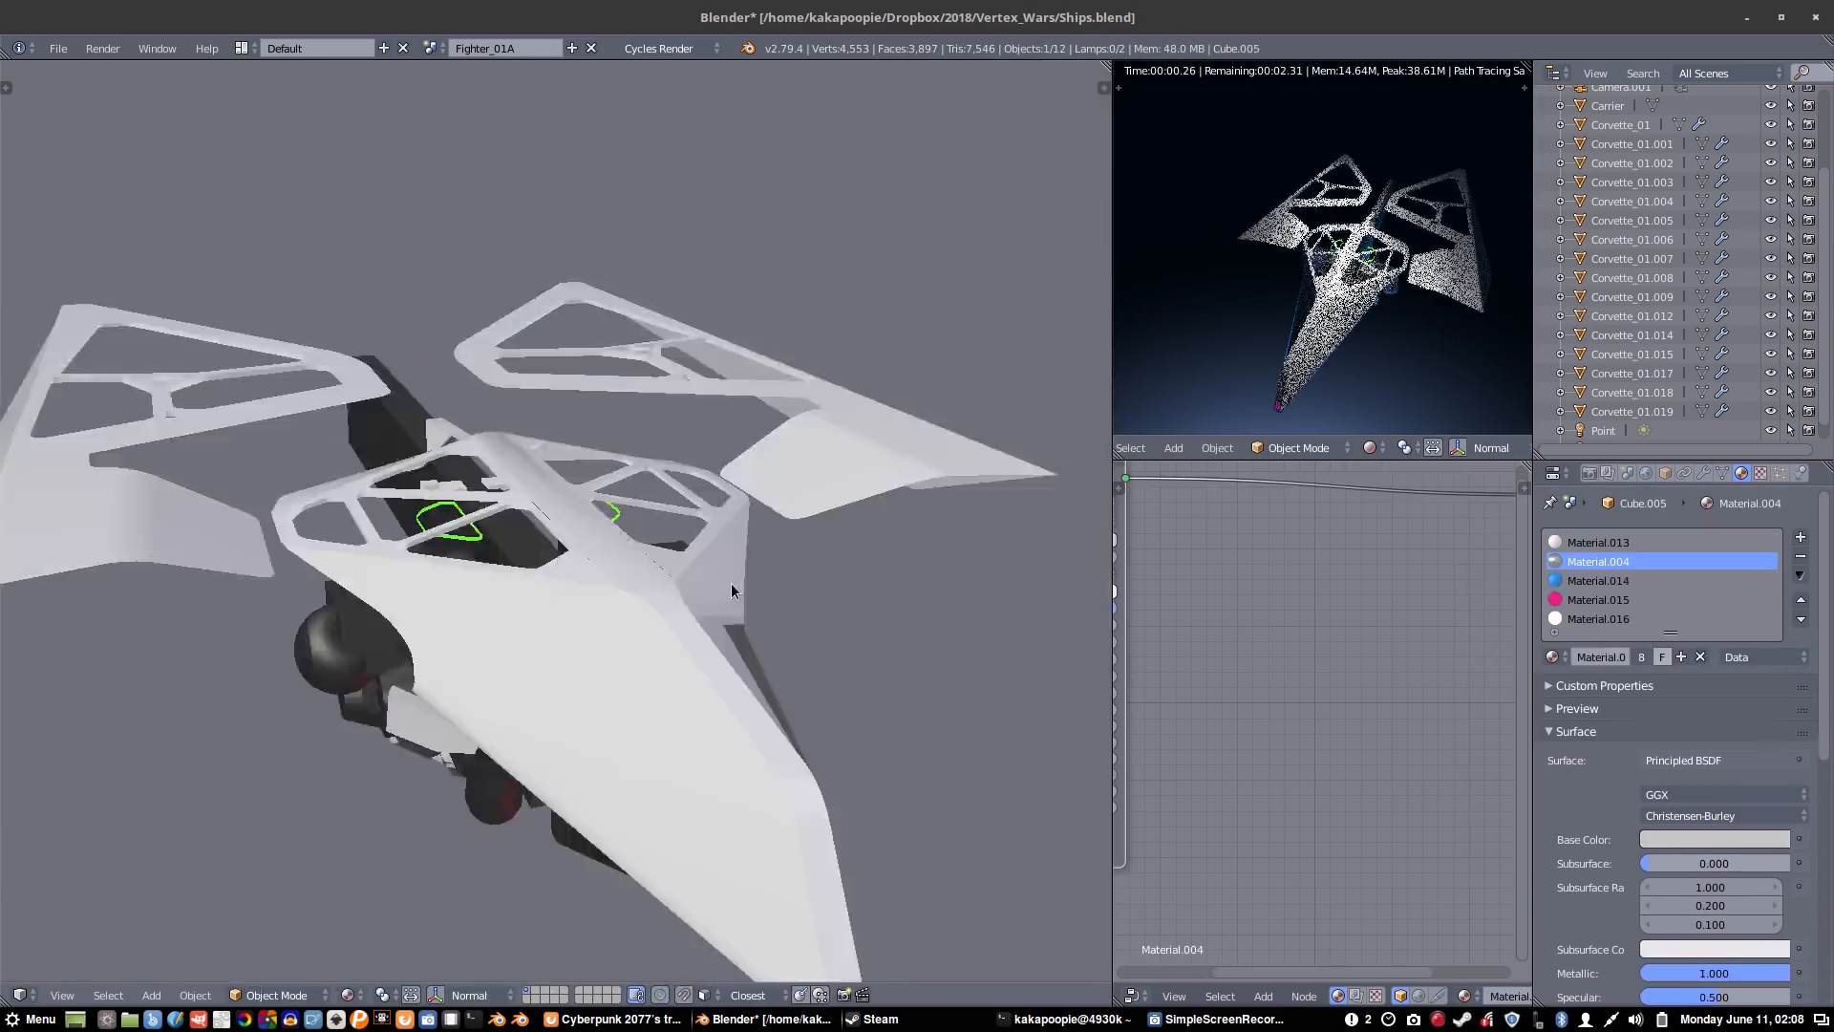
key(Tab)
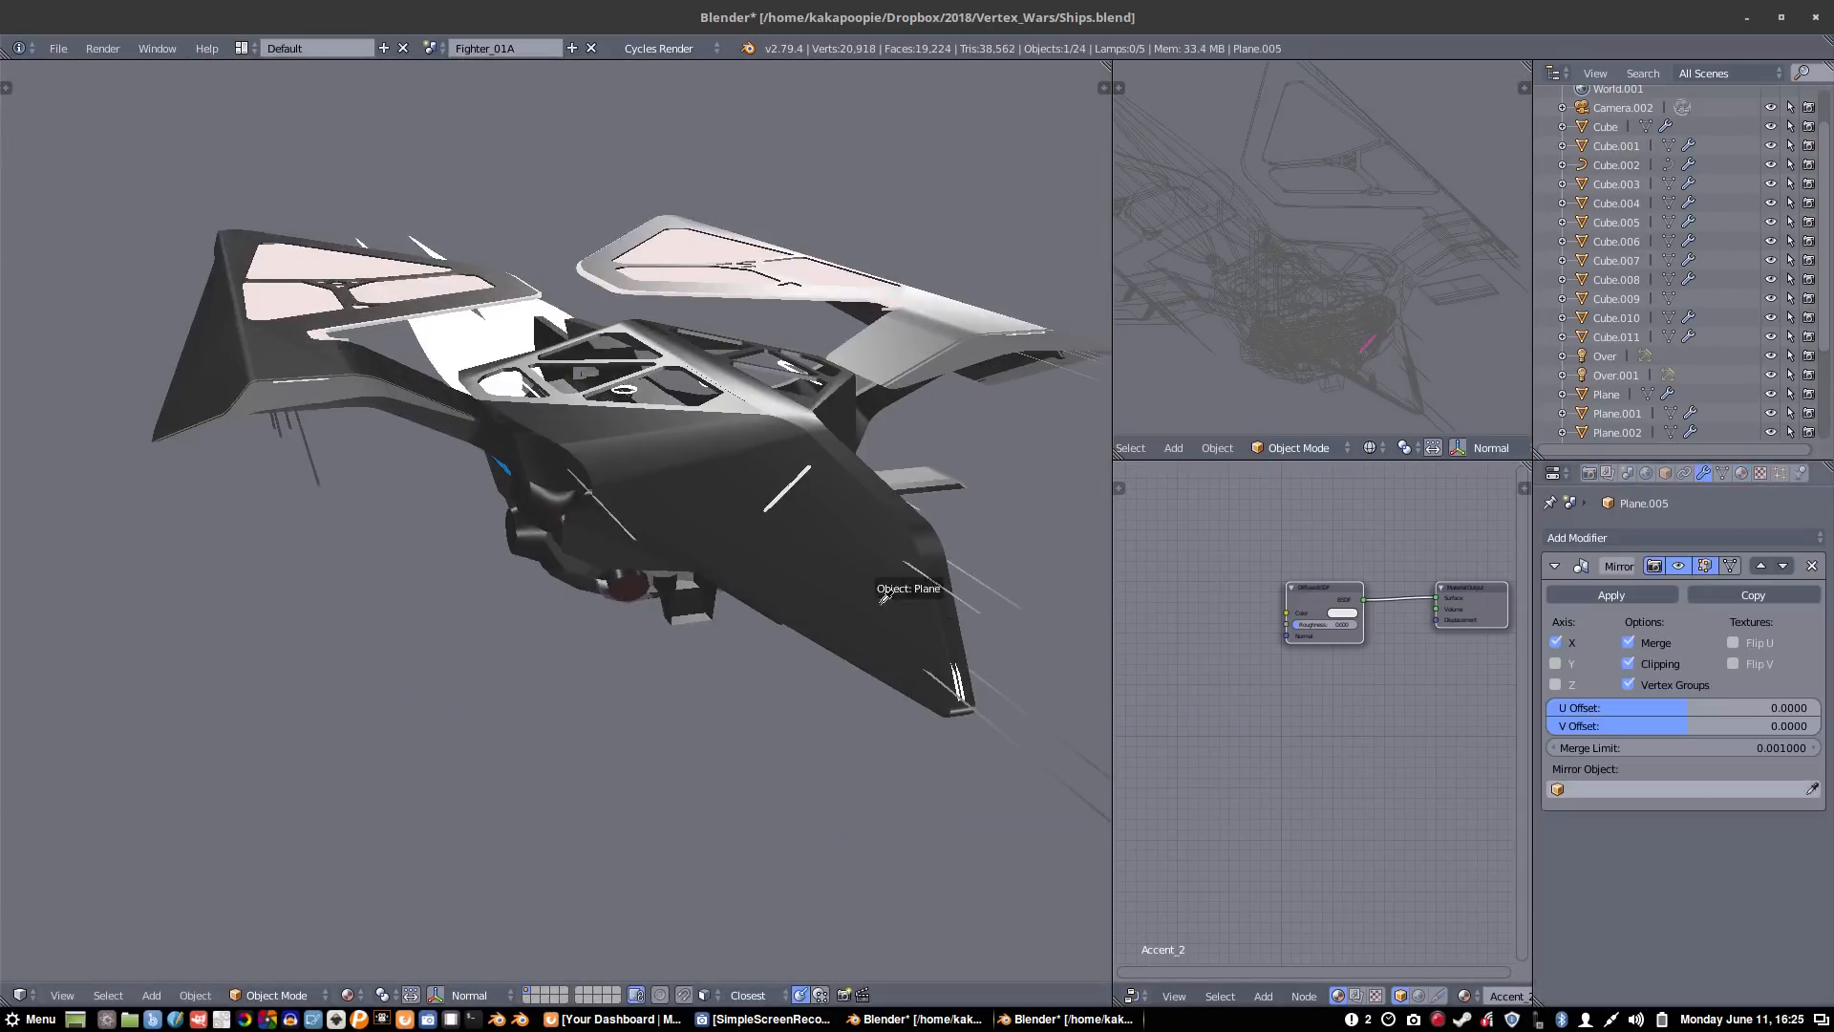
- View the Text.006 Heavypoly logo in the SciFiCorridor scene's User Persp viewport
key(Tab)
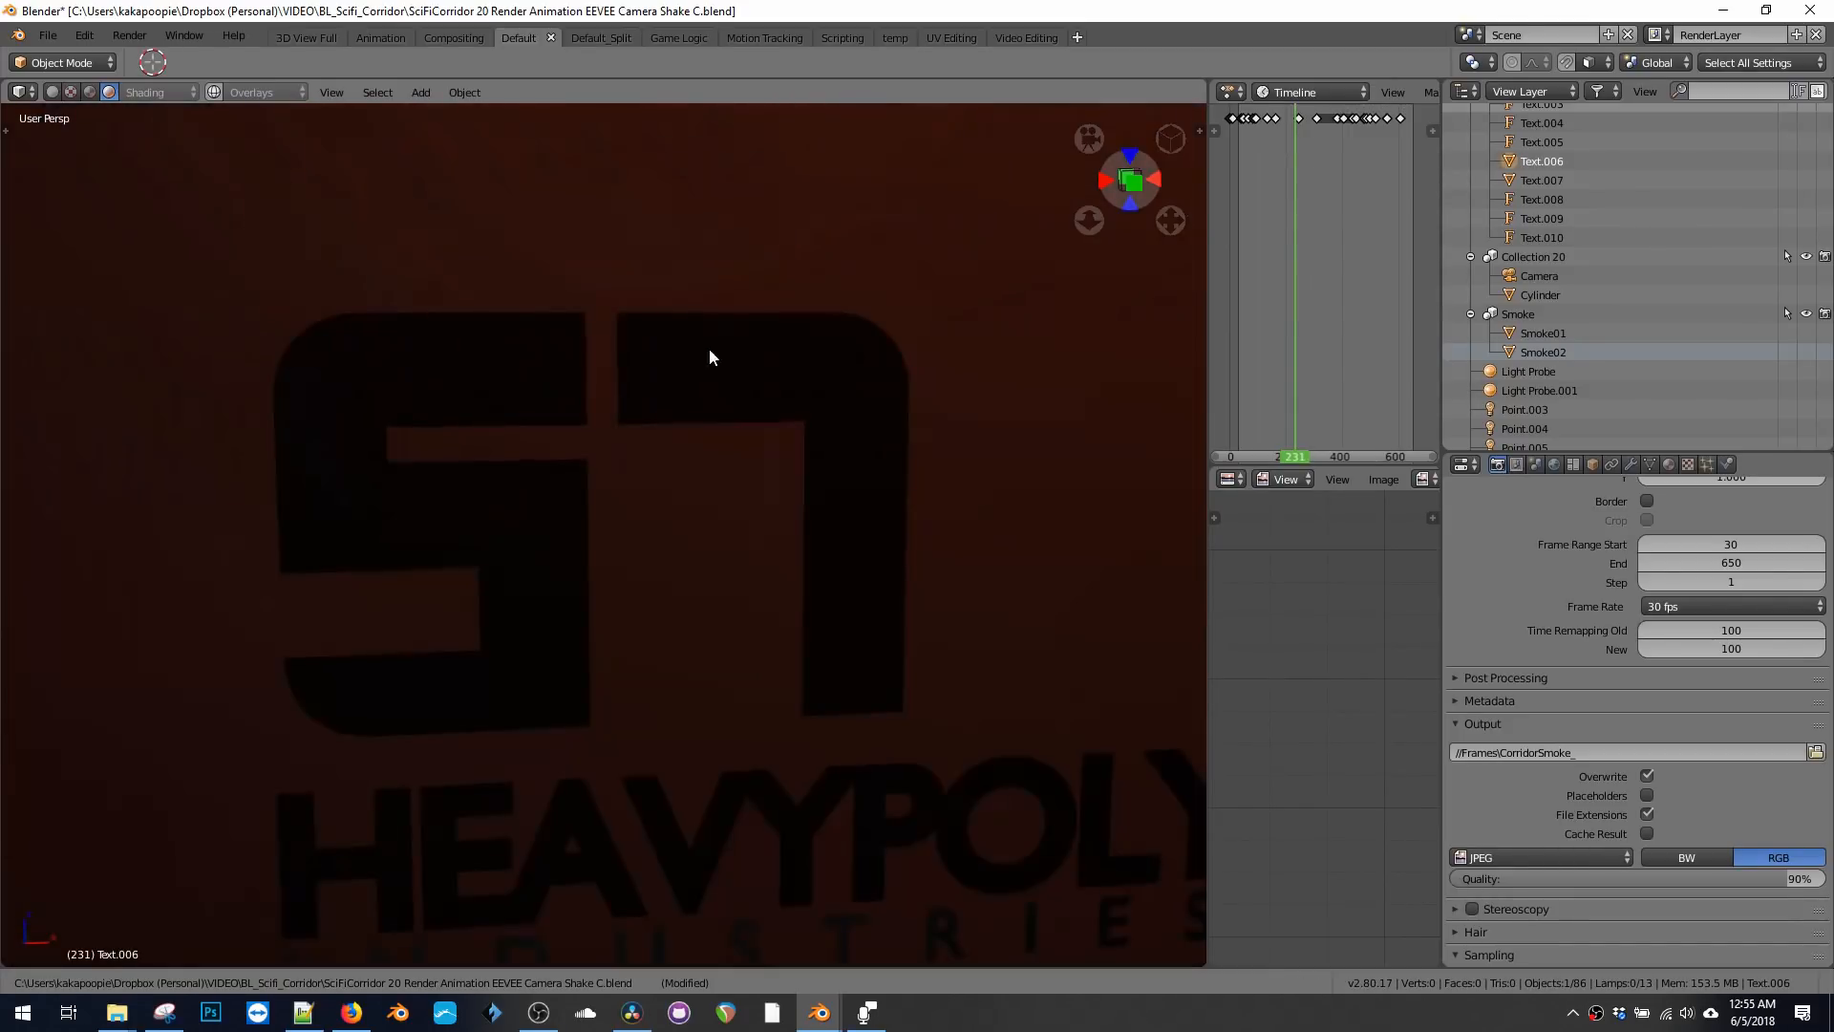
- Return to the fighter in Ships.blend with its metallic light blue Body material
key(space)
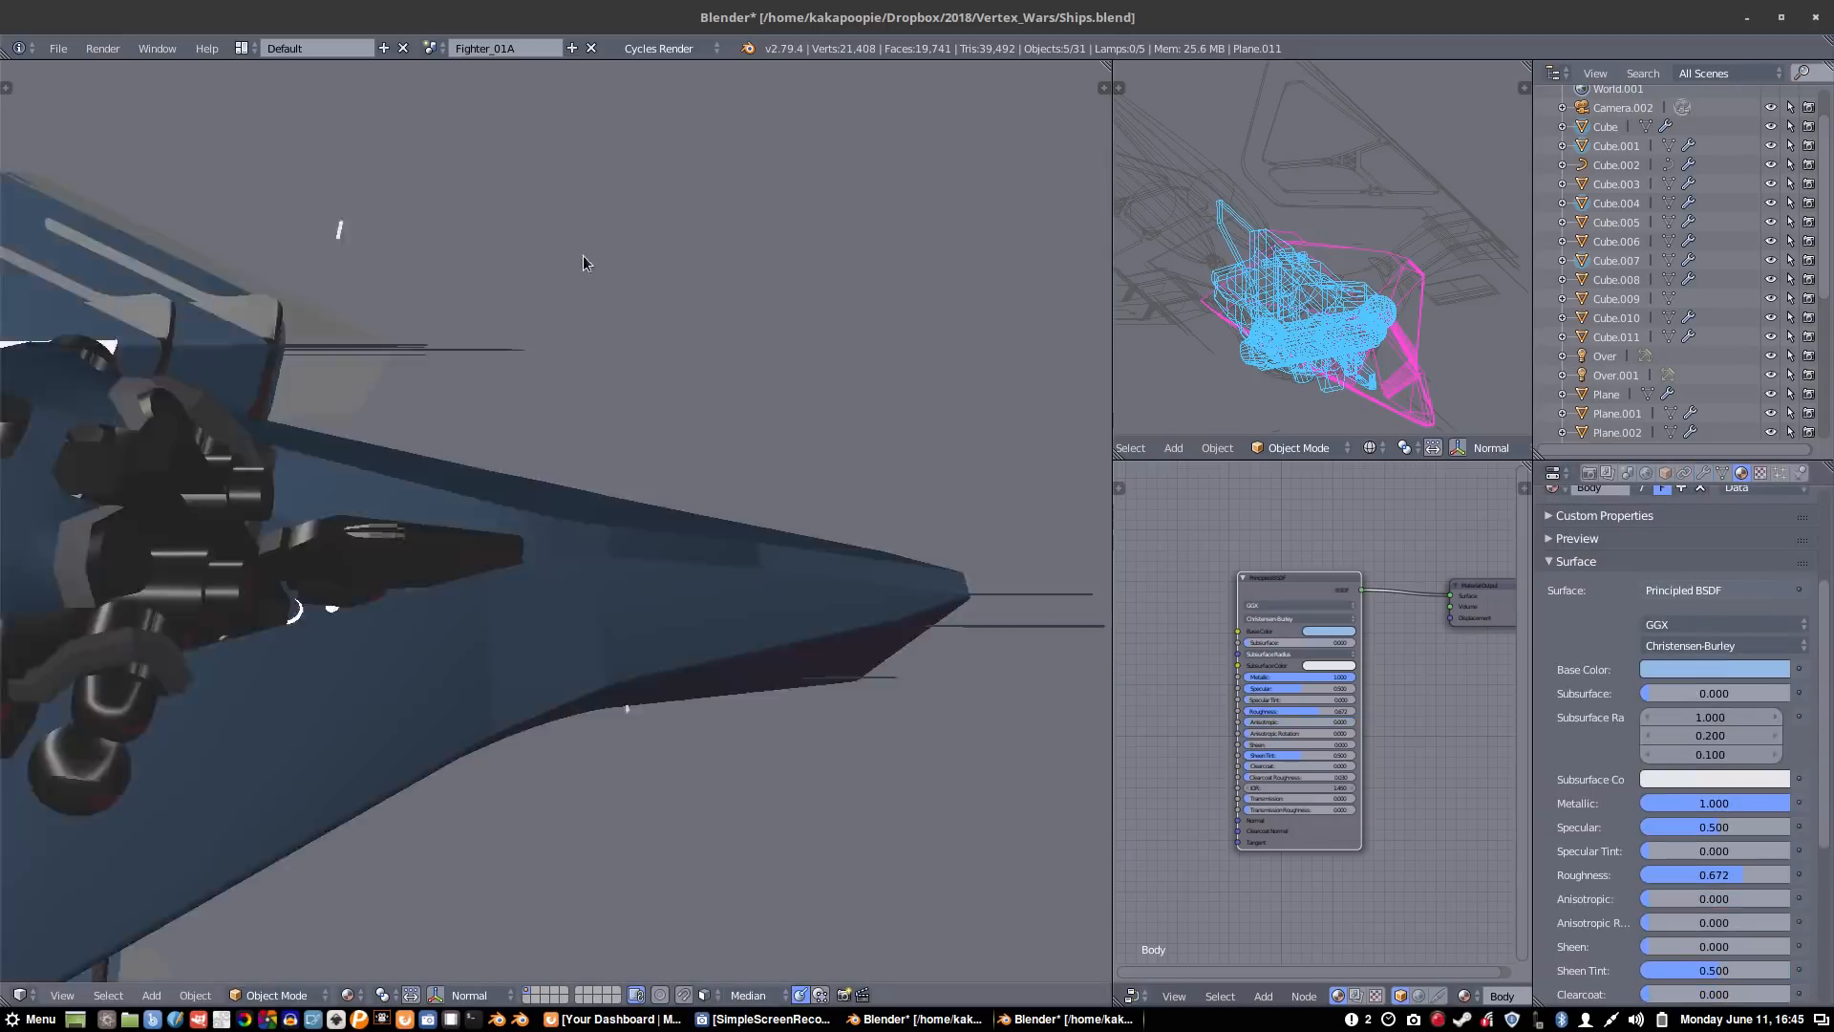
- Switch to Firefox on blender.org/2-8/ at the EEVEE Showcase video
key(Tab)
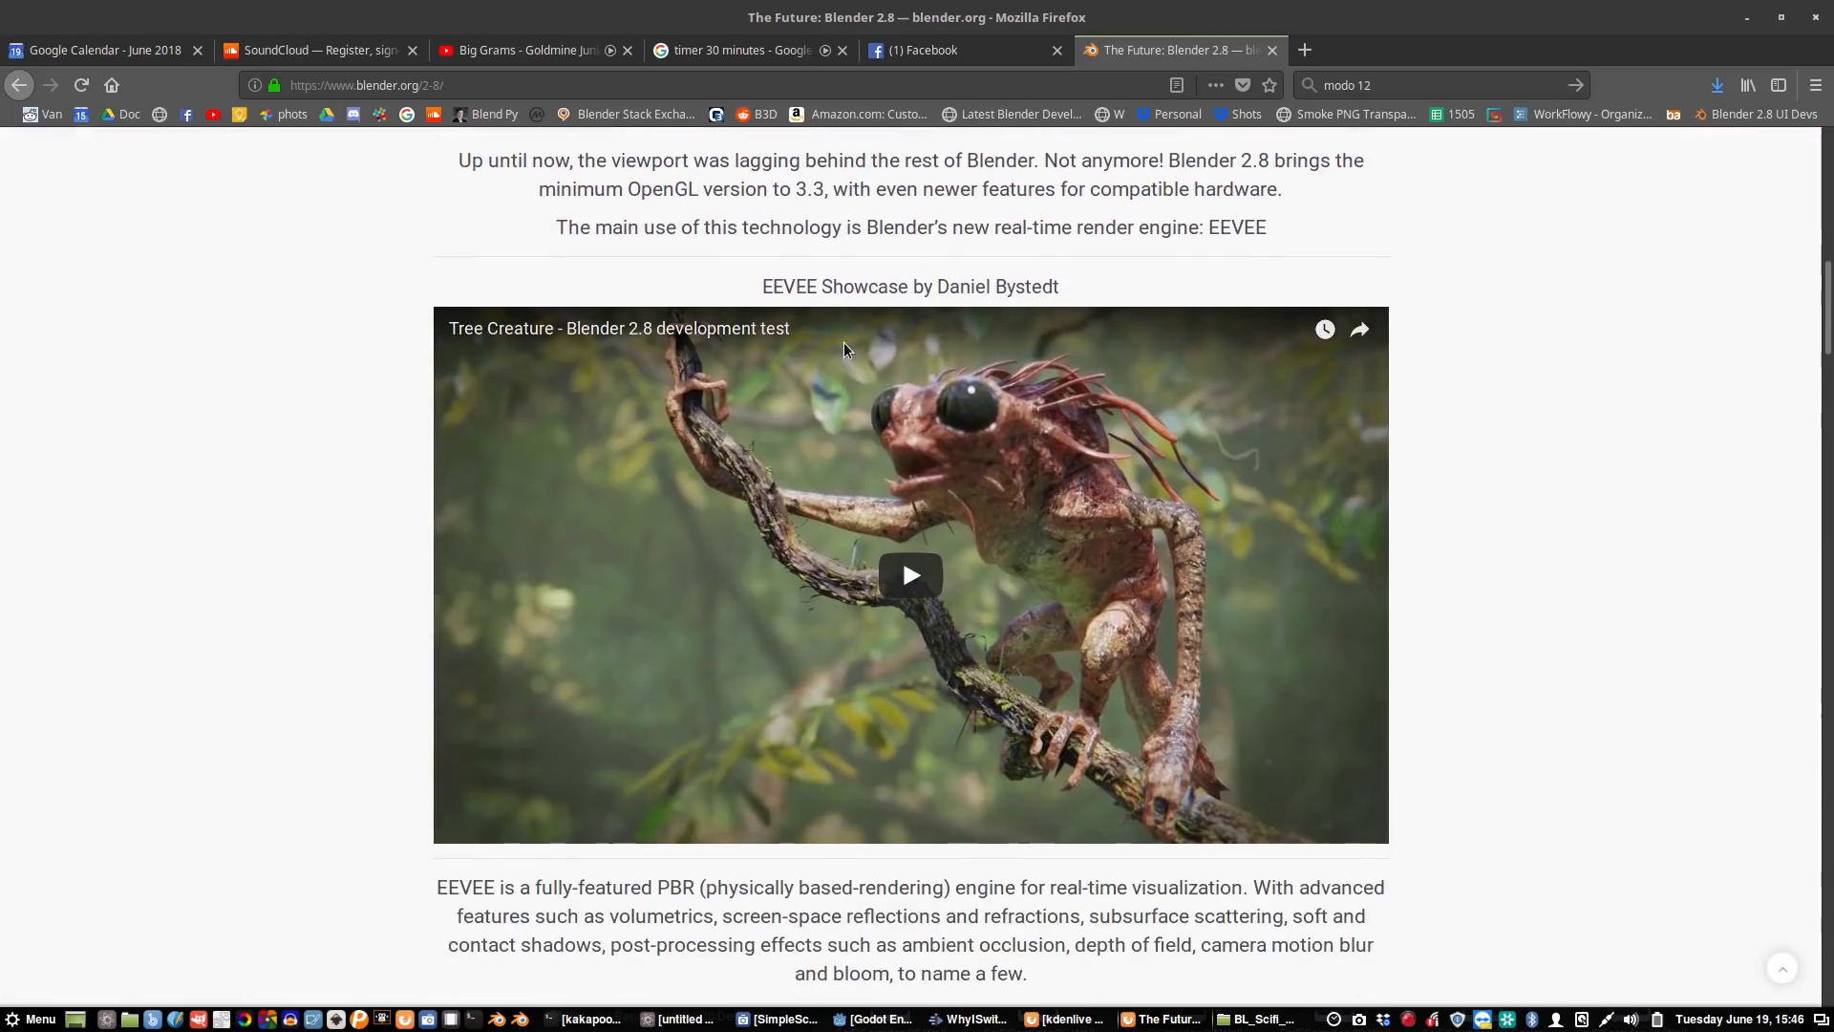
- Scroll through the Blender 2.8 features page and back up to the Code Quest banner
scroll(down, 3)
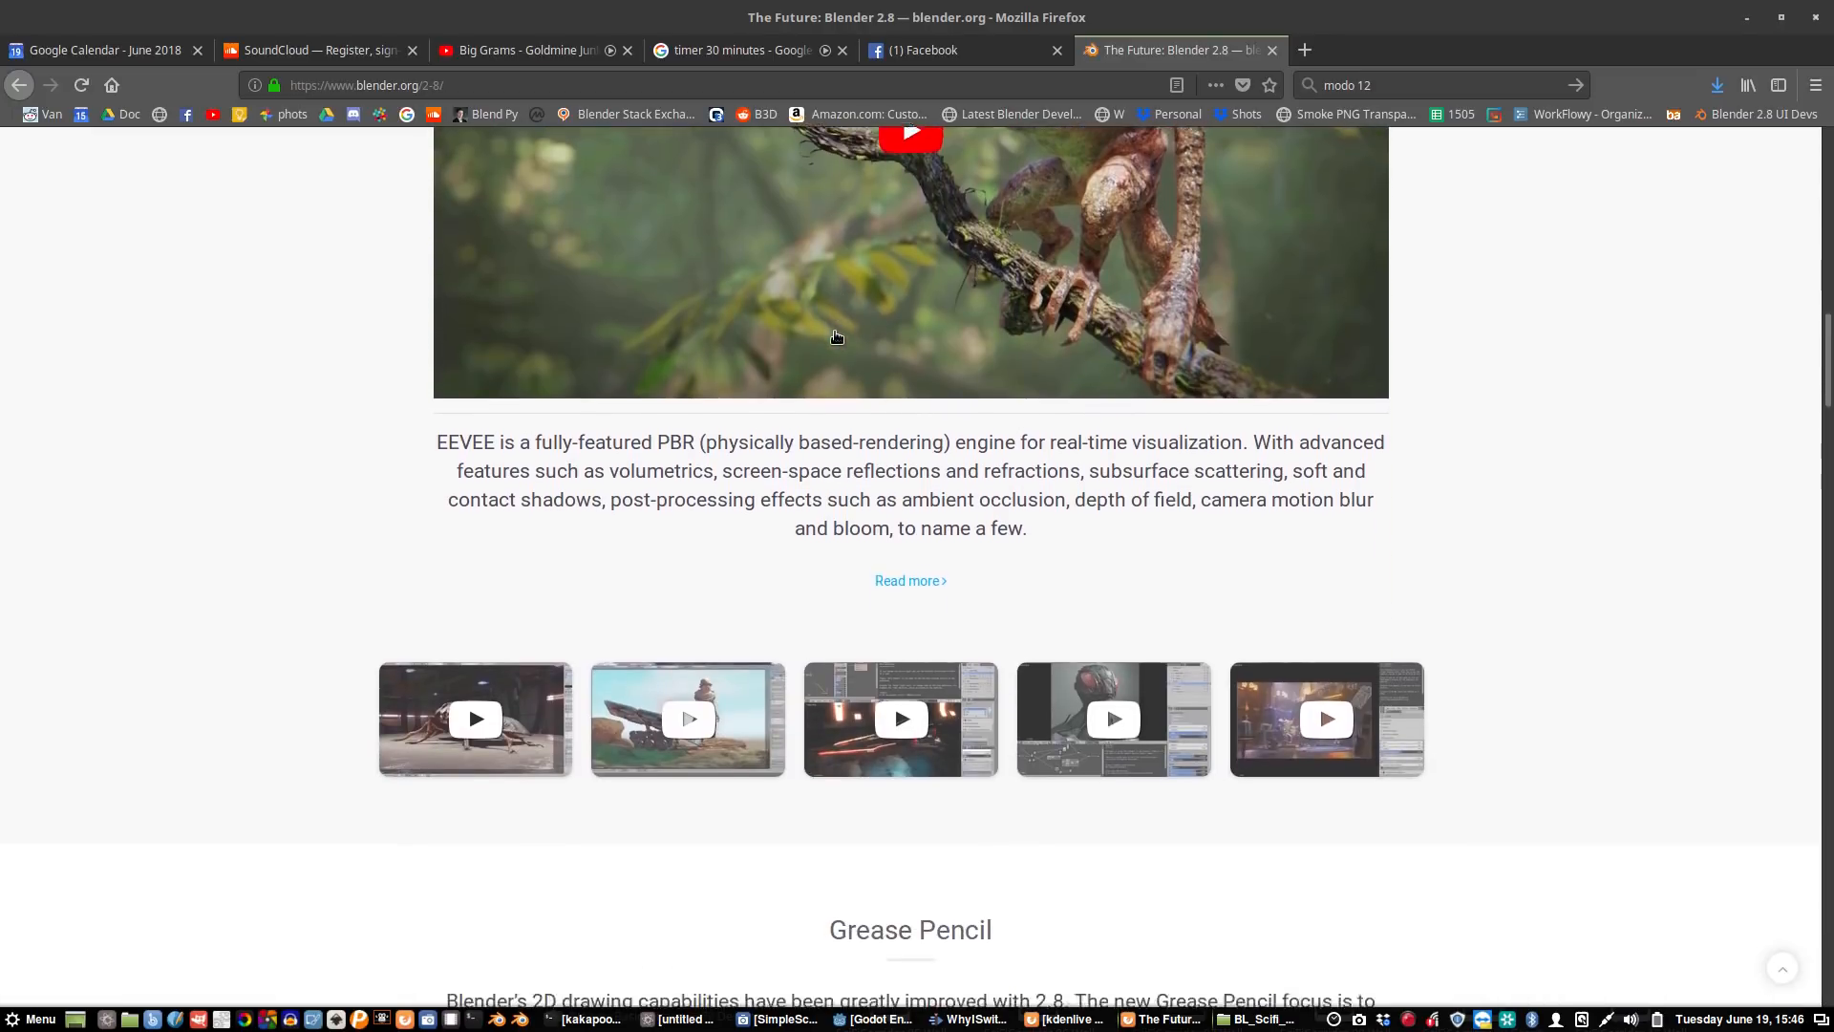
scroll(down, 3)
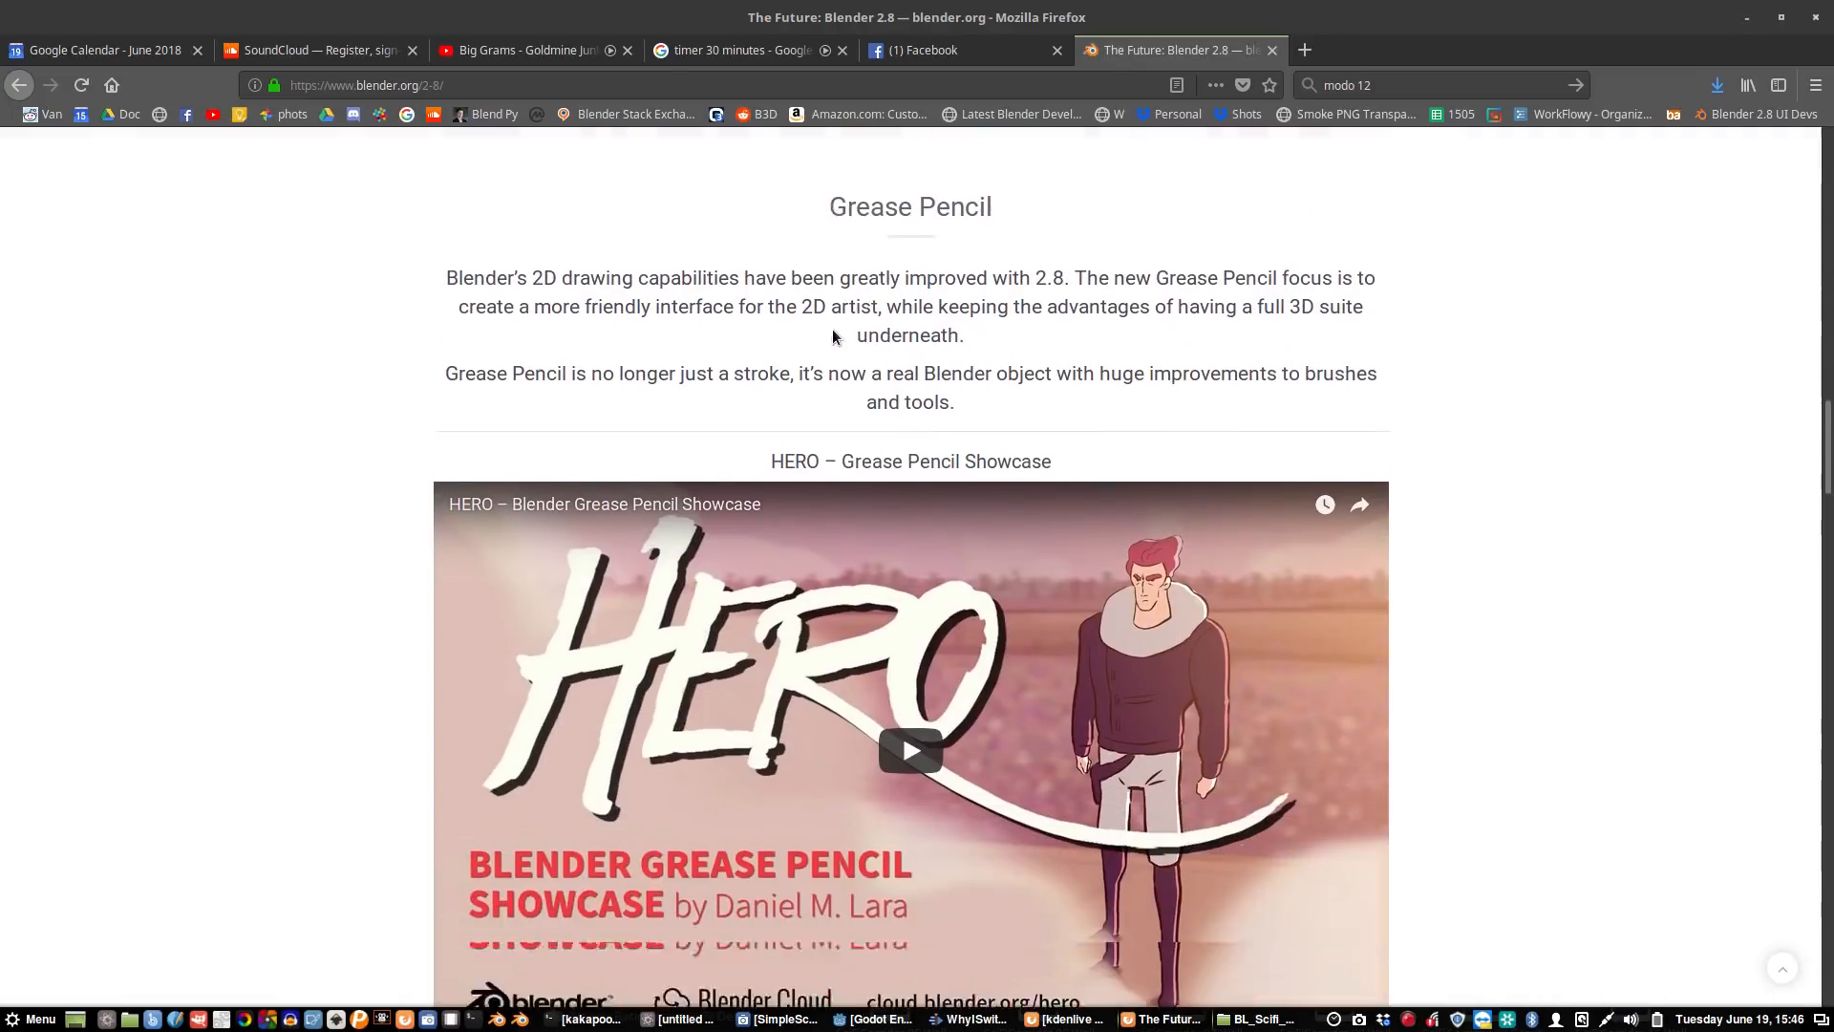
scroll(down, 3)
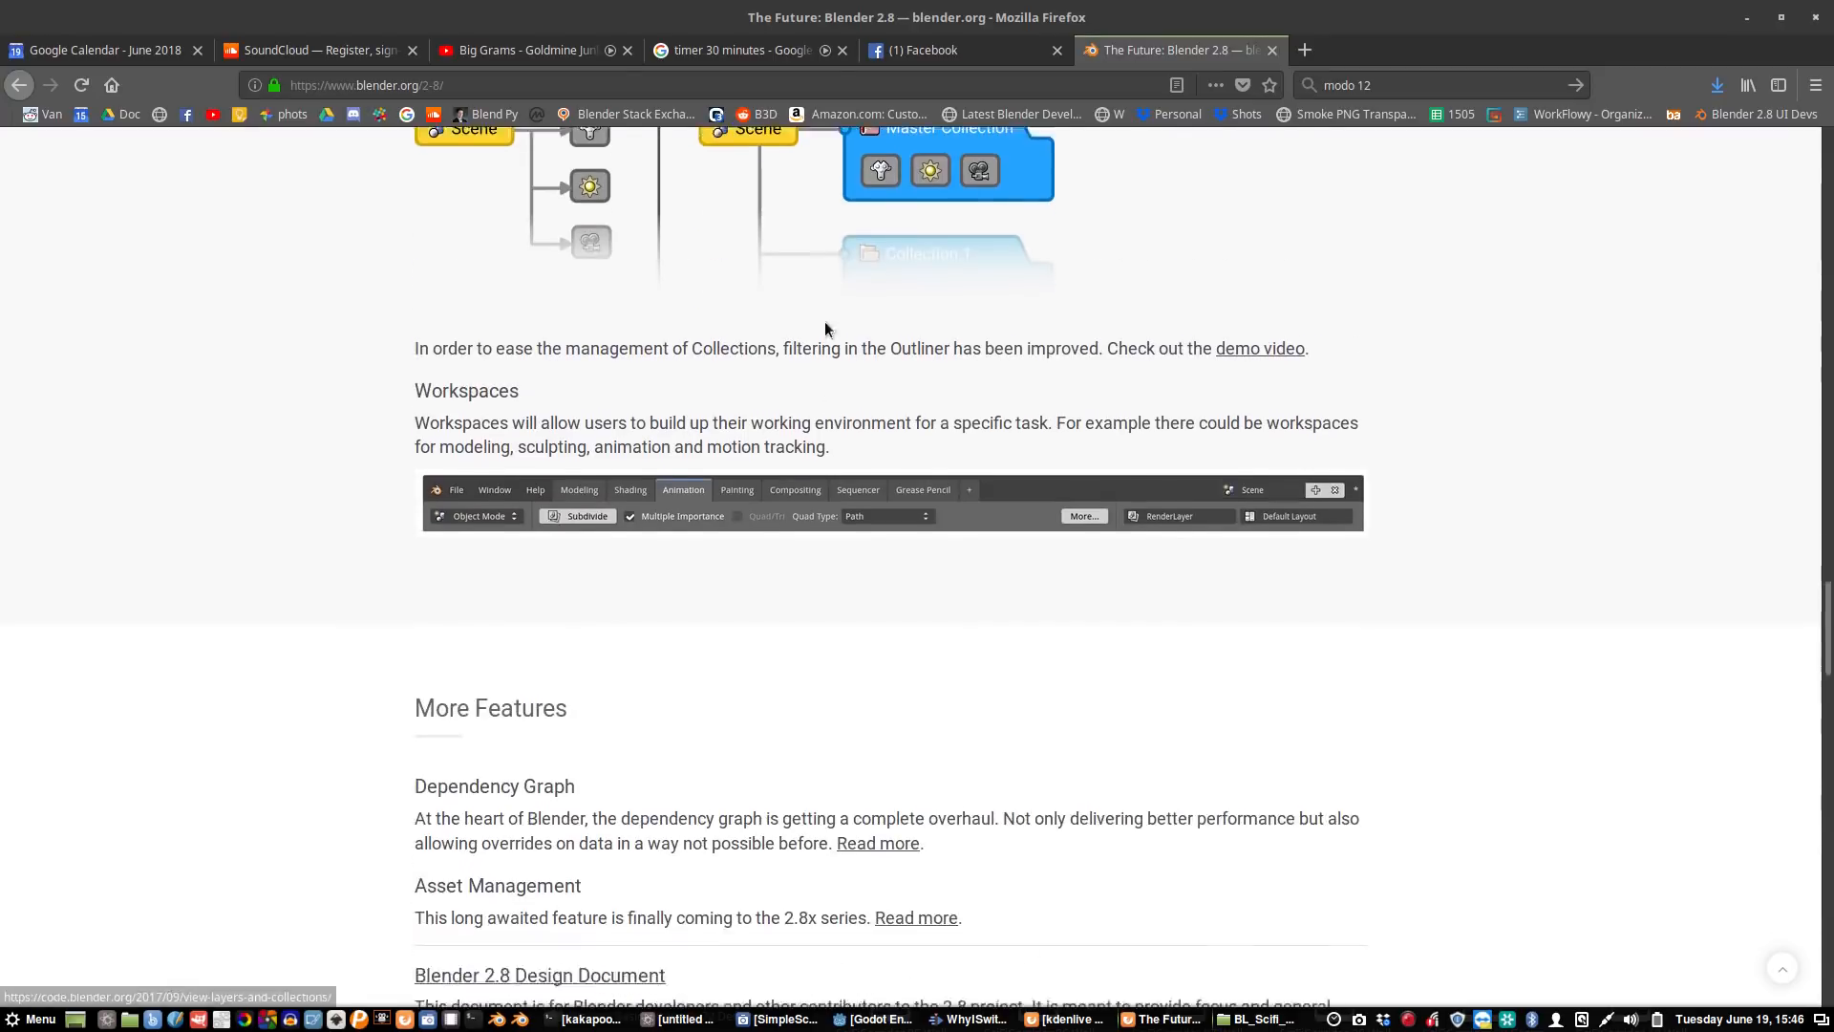
scroll(down, 3)
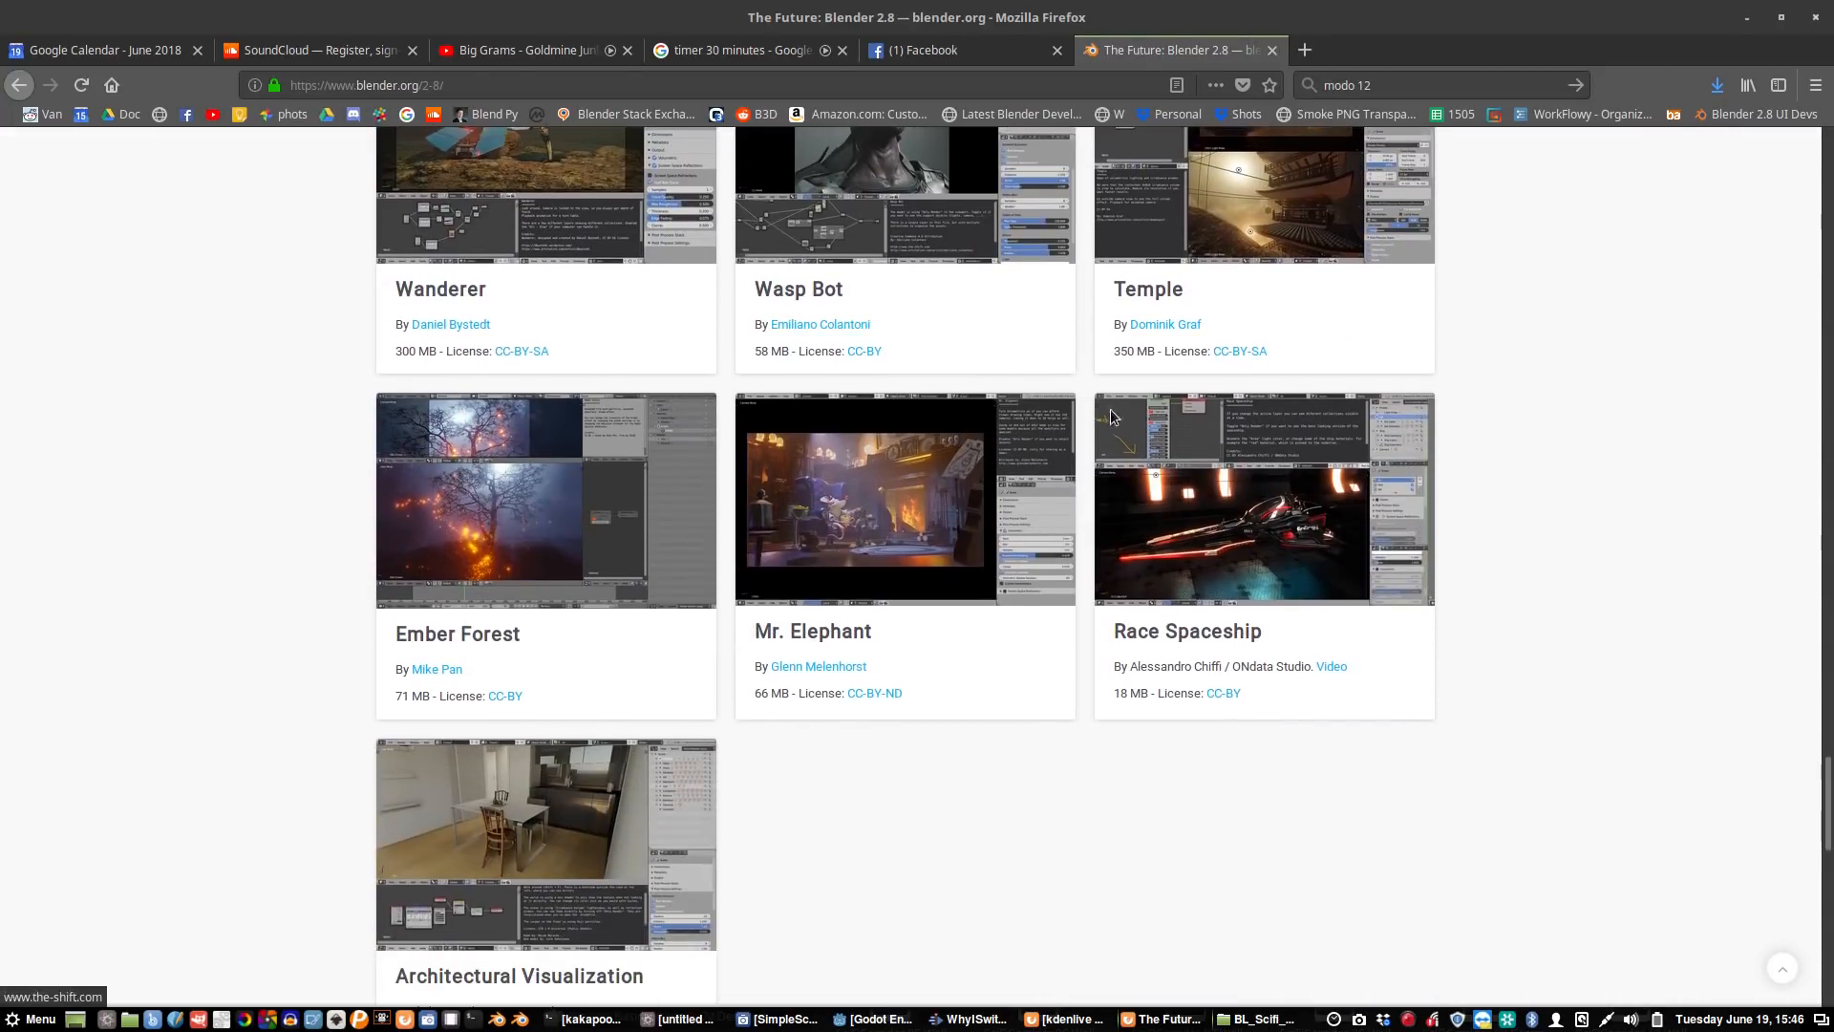
scroll(down, 3)
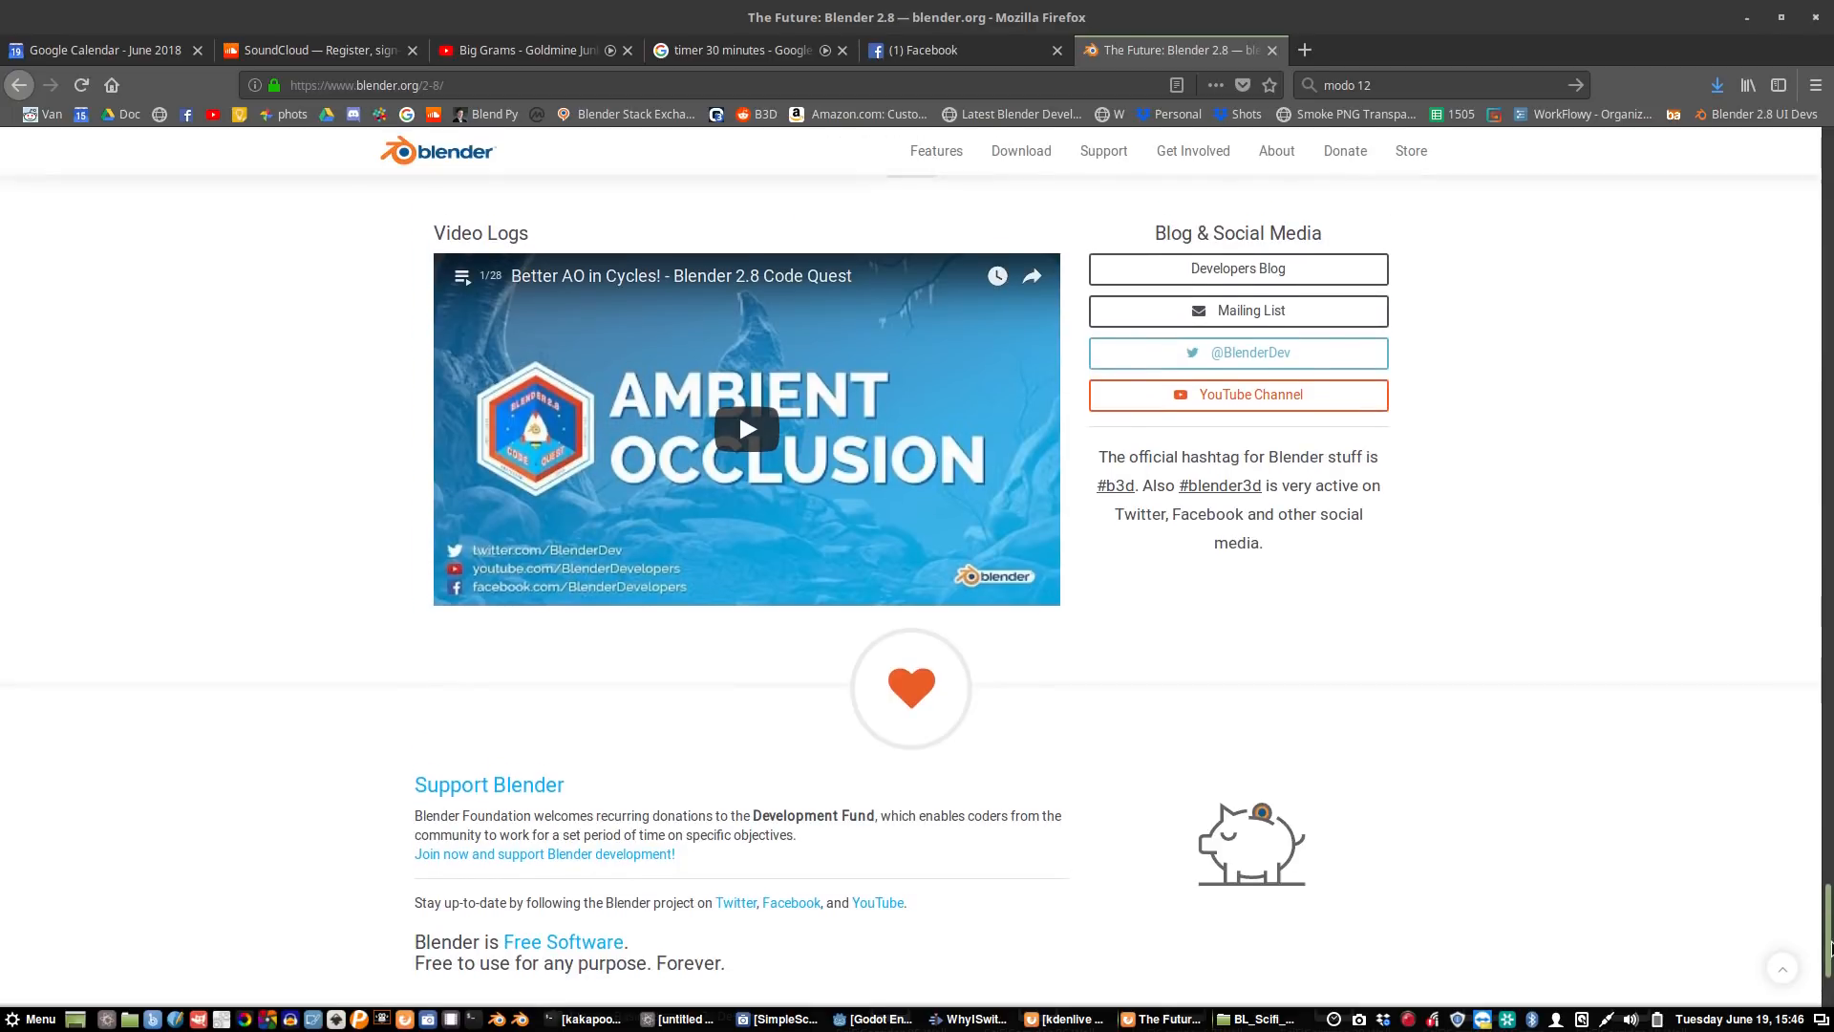
scroll(up, 3)
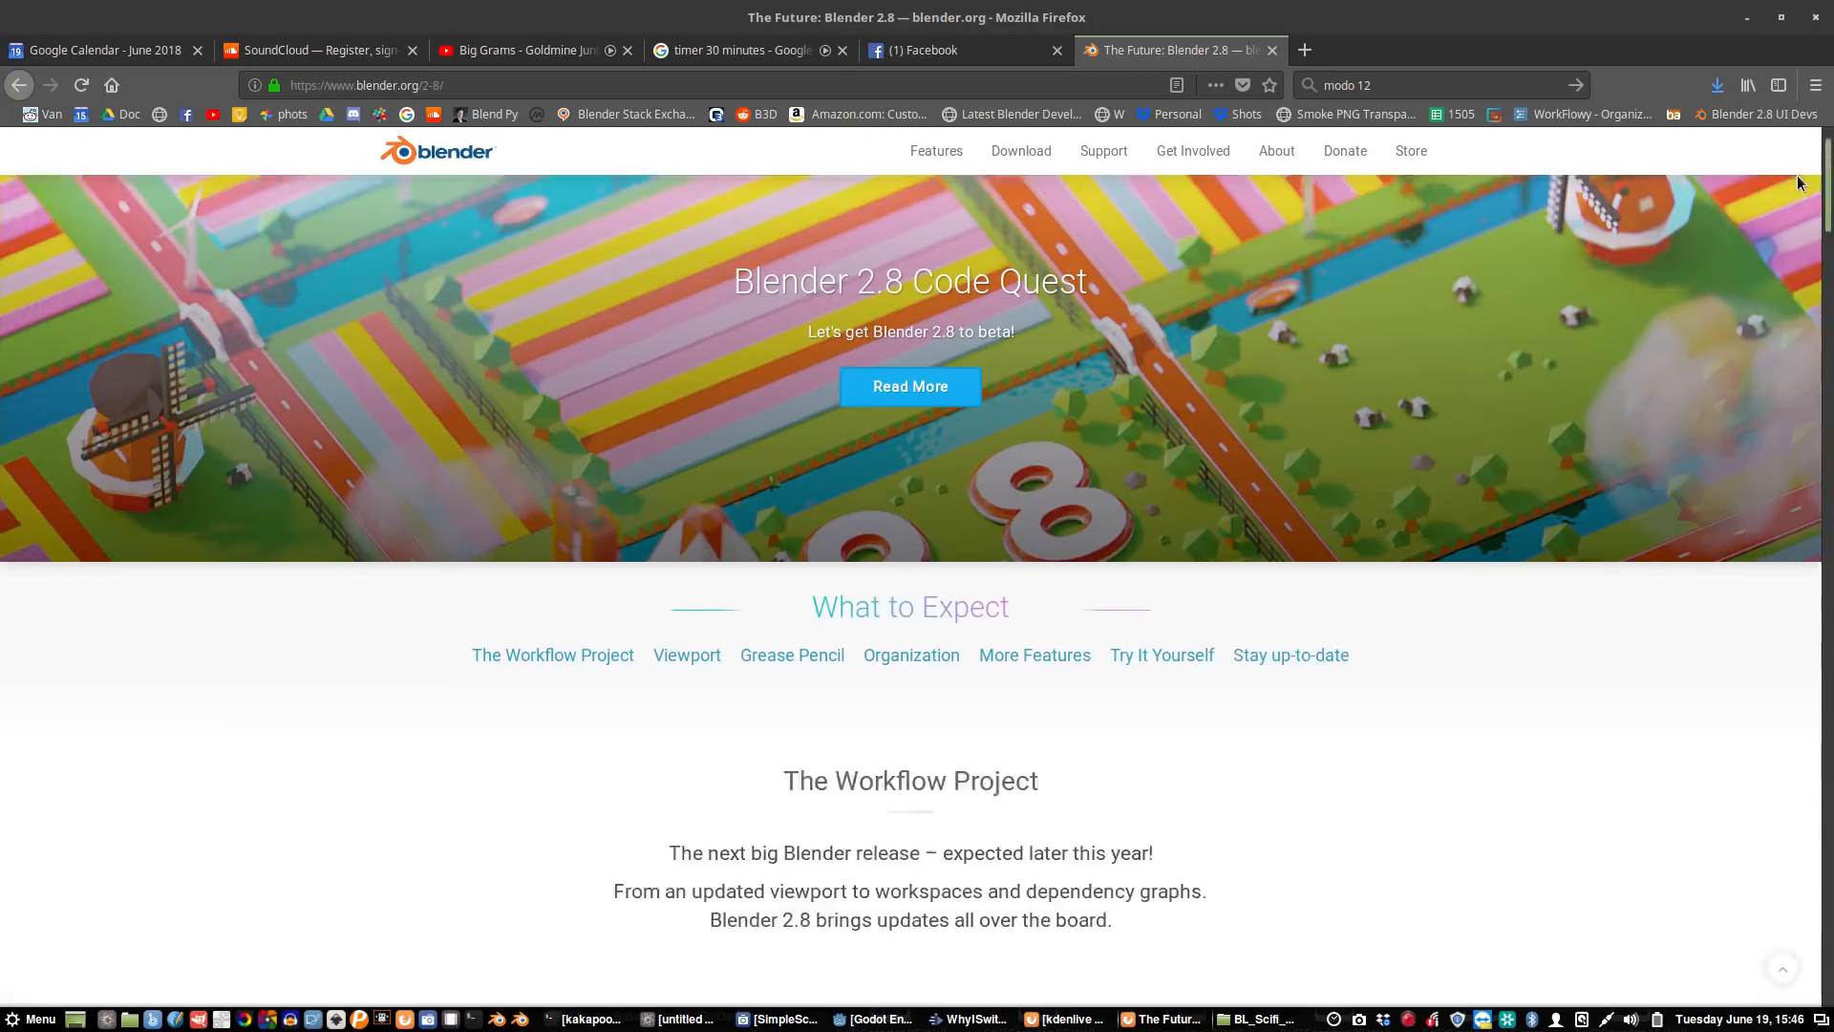
- Open the Code Quest page via Read More and scroll through Targets, Meet the Team and The Budget
click(910, 386)
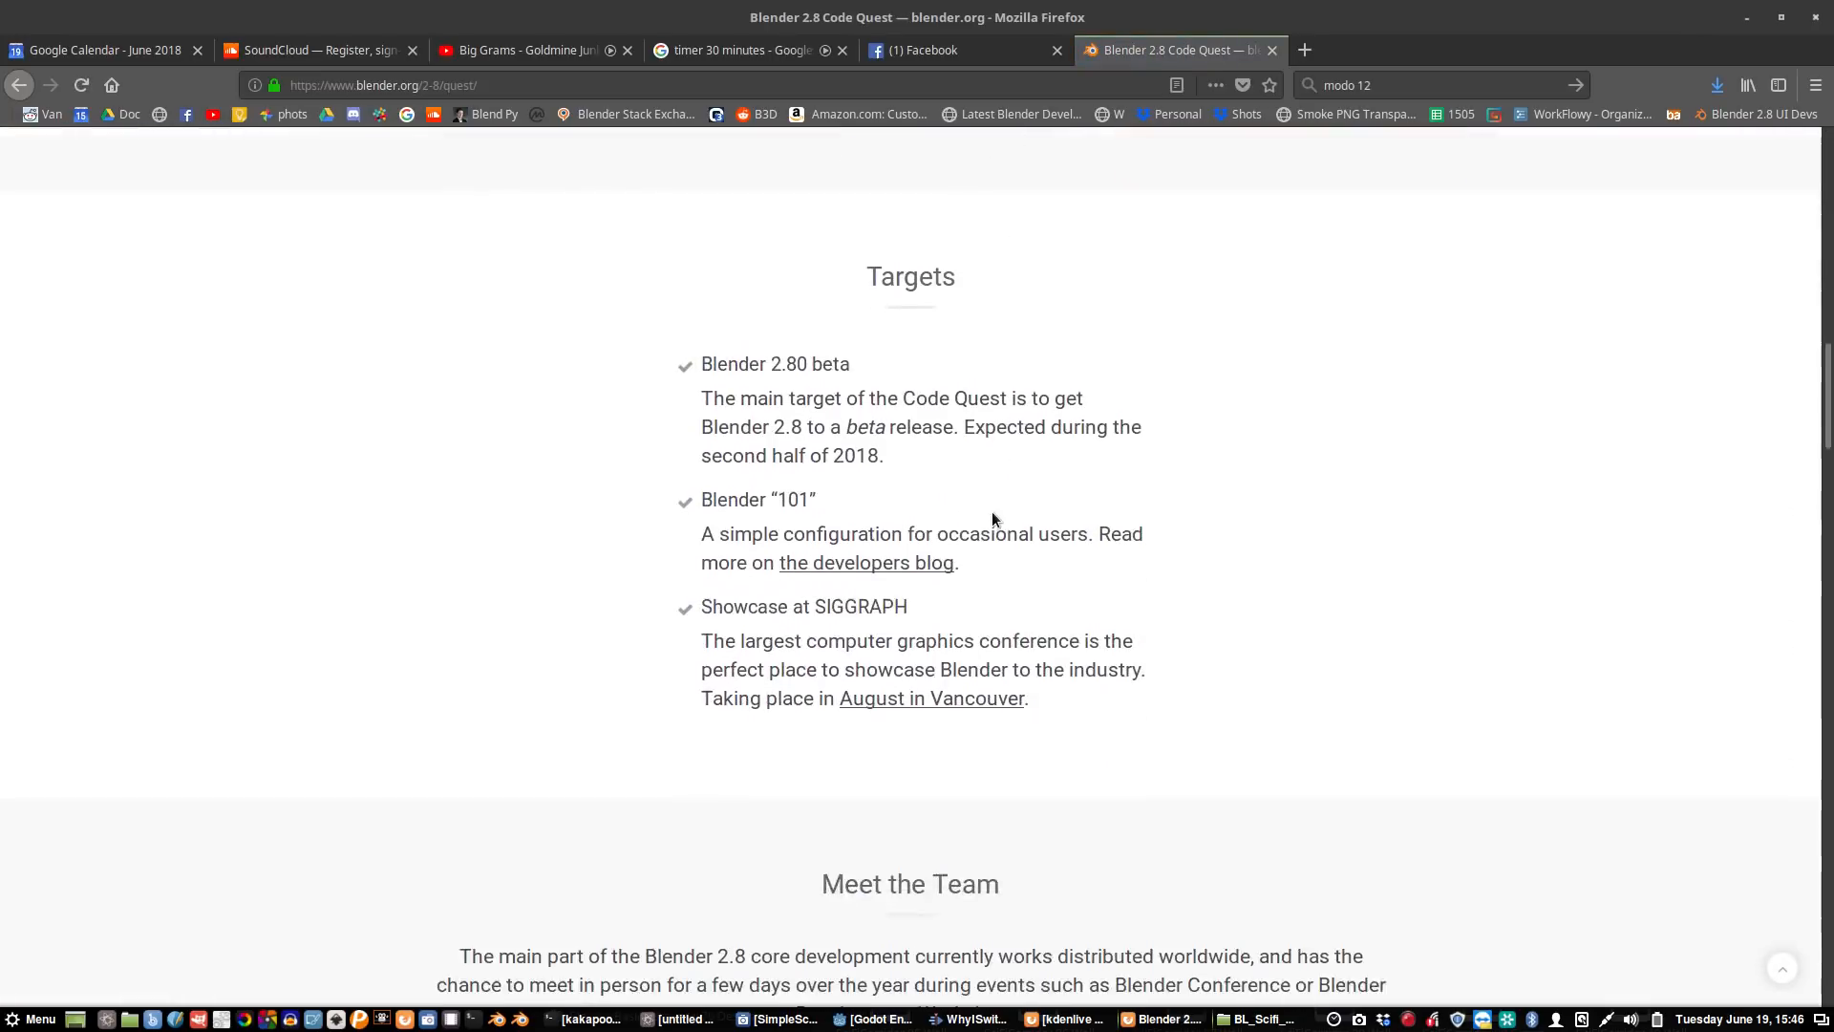
scroll(down, 3)
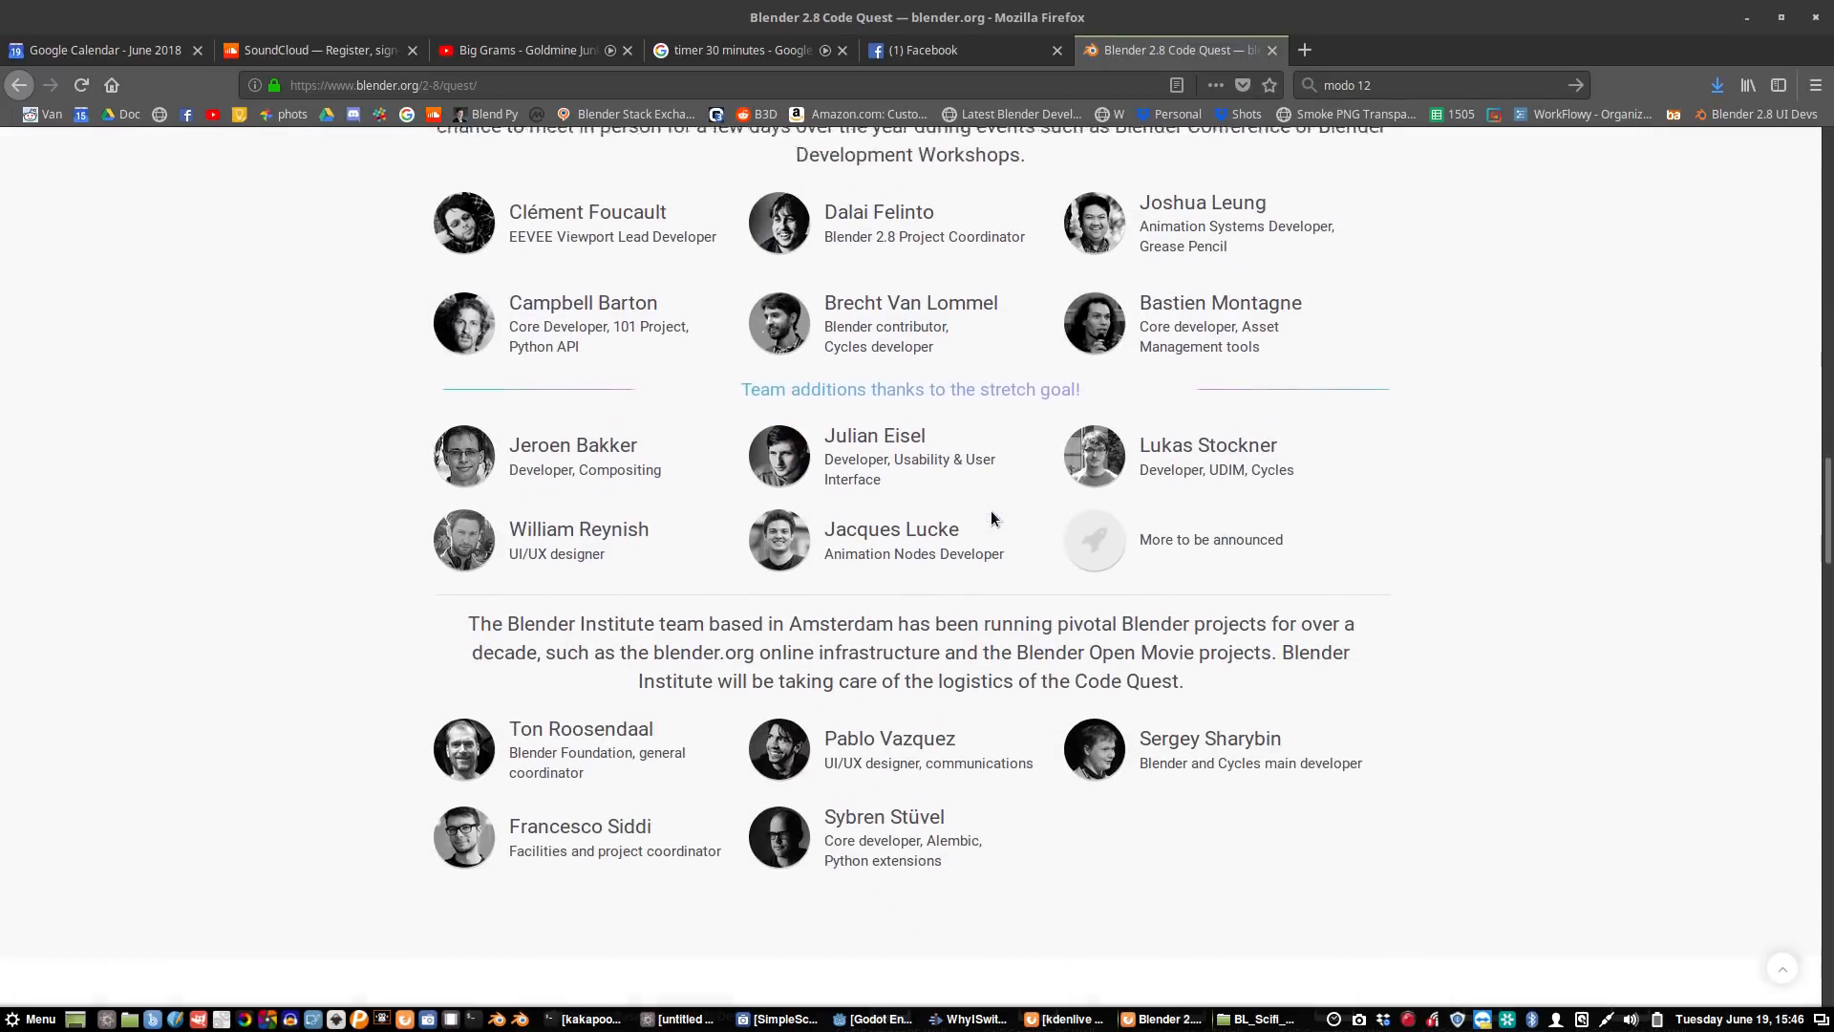
scroll(down, 3)
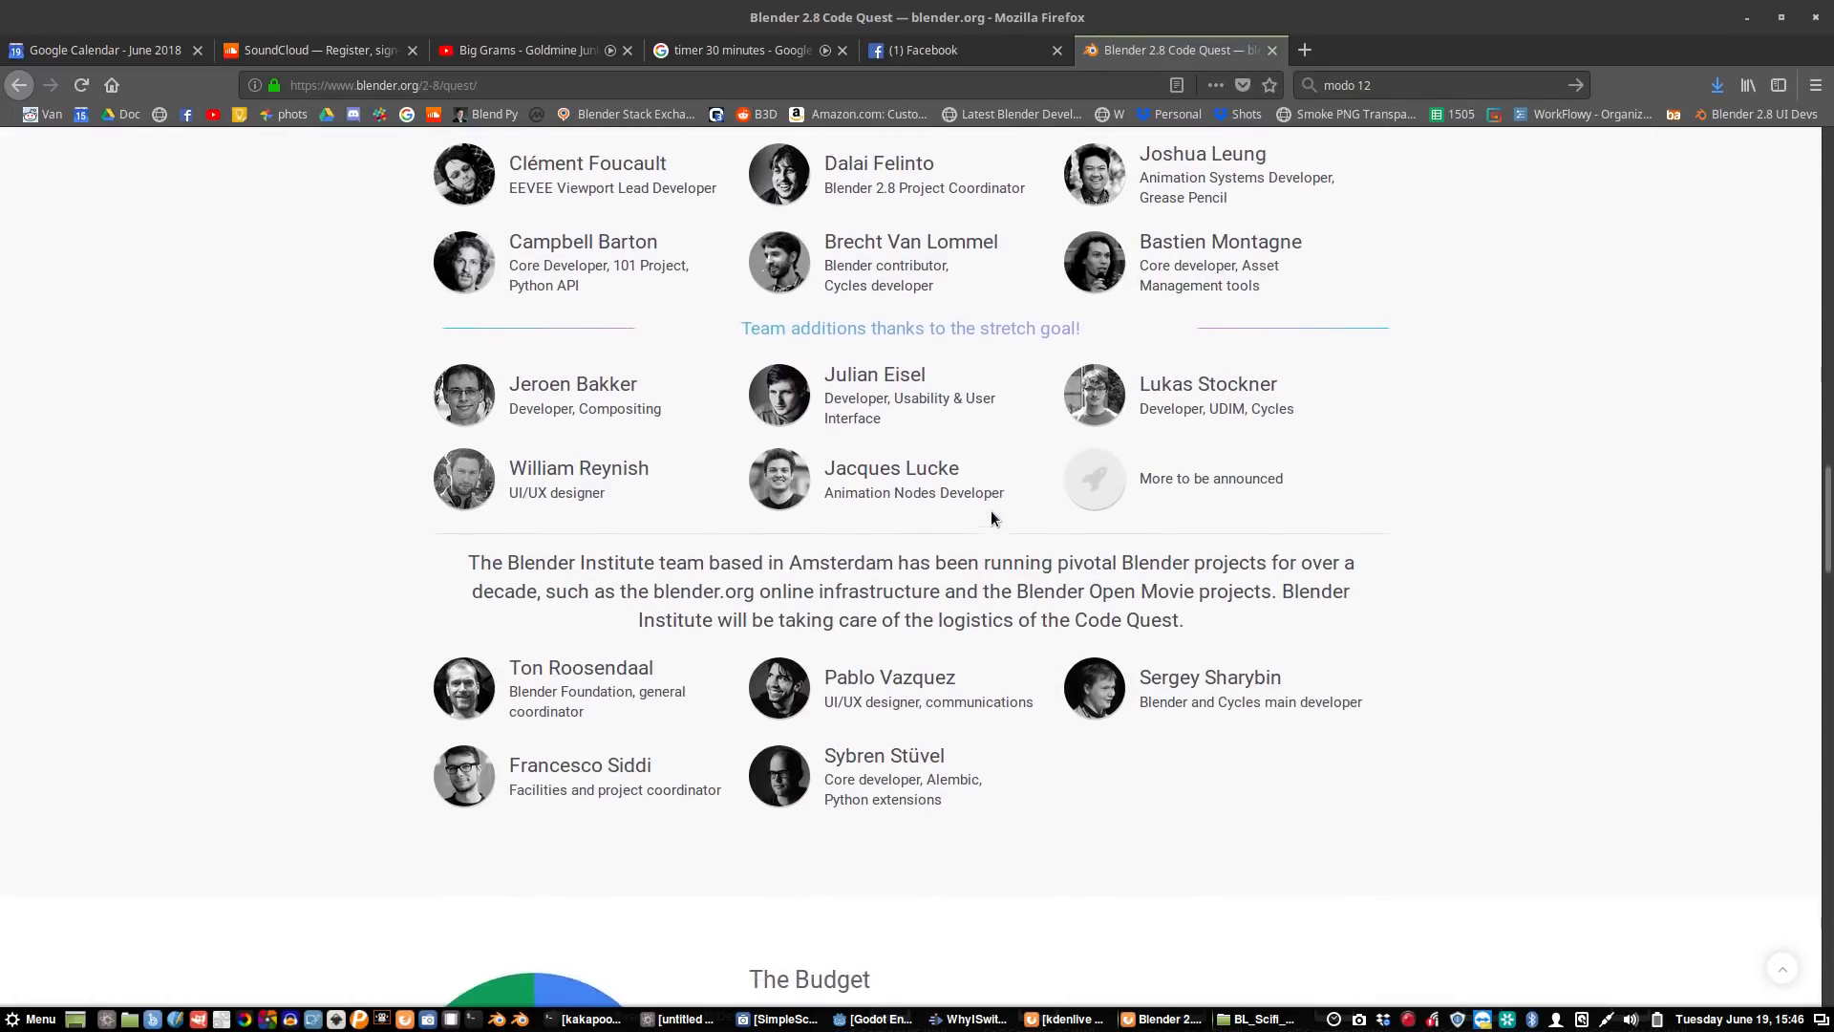
scroll(down, 3)
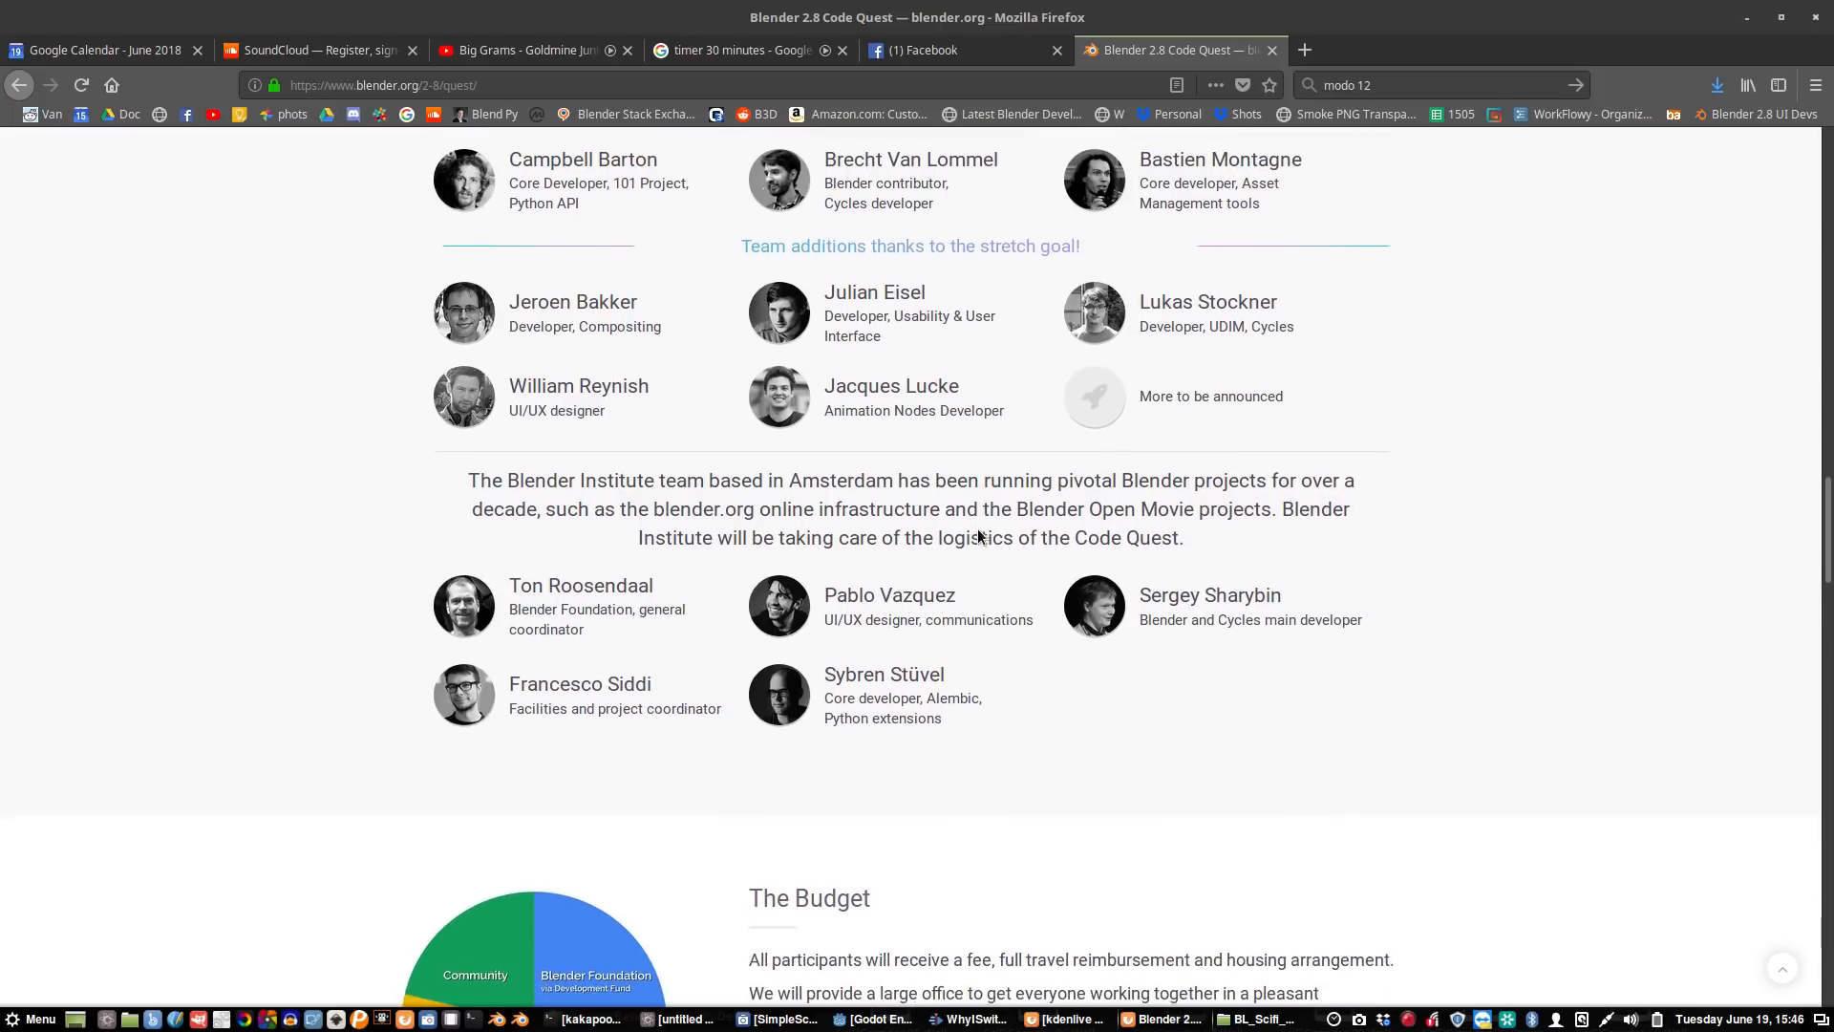
scroll(down, 3)
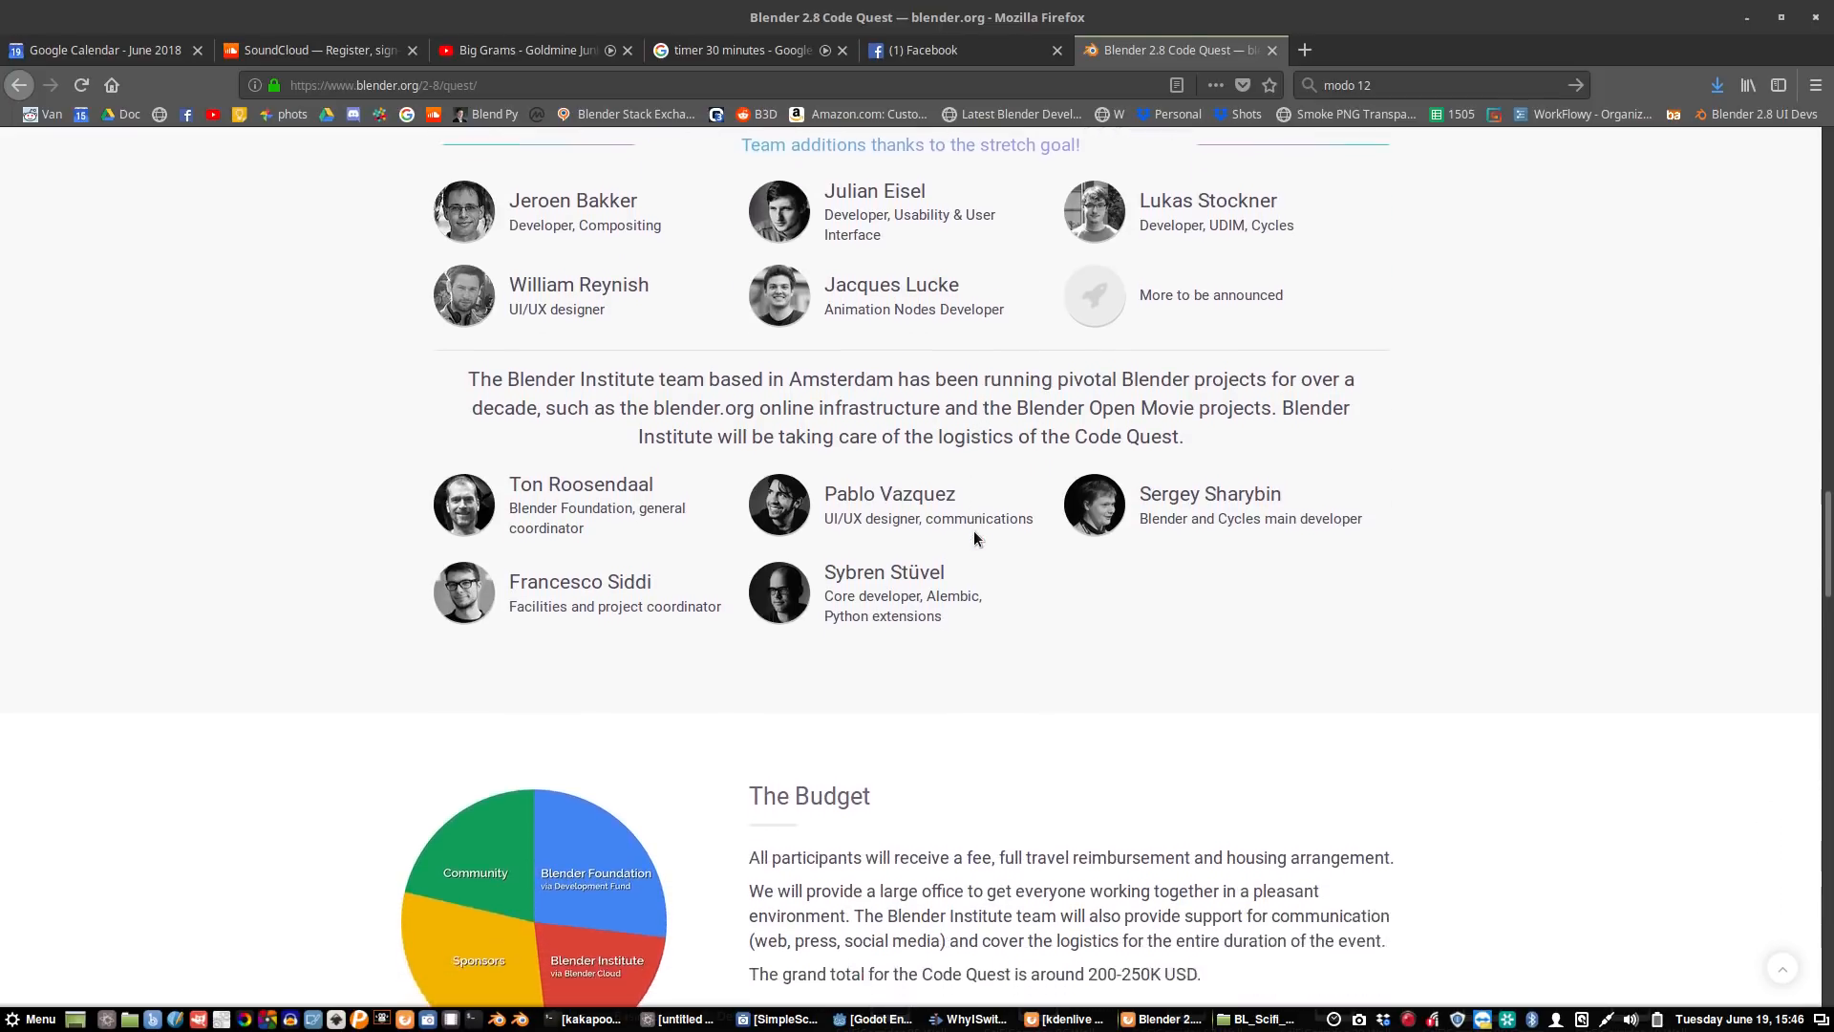
scroll(down, 3)
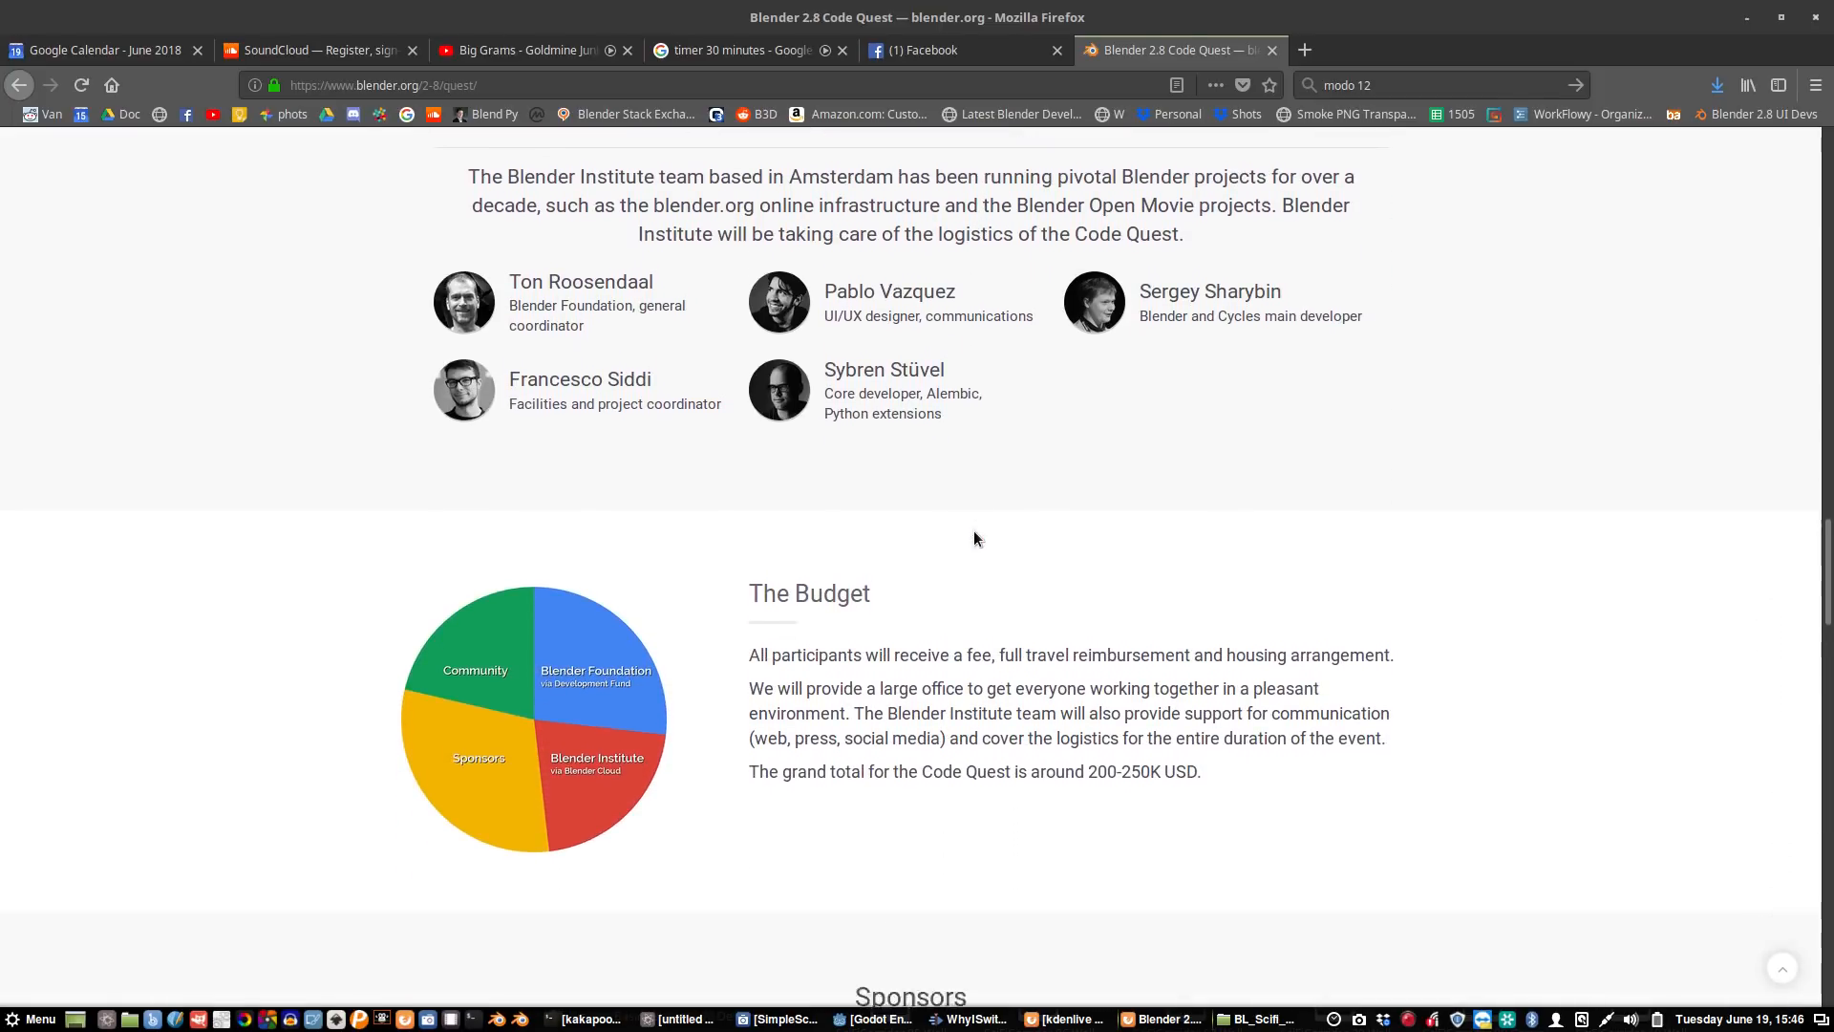
scroll(down, 3)
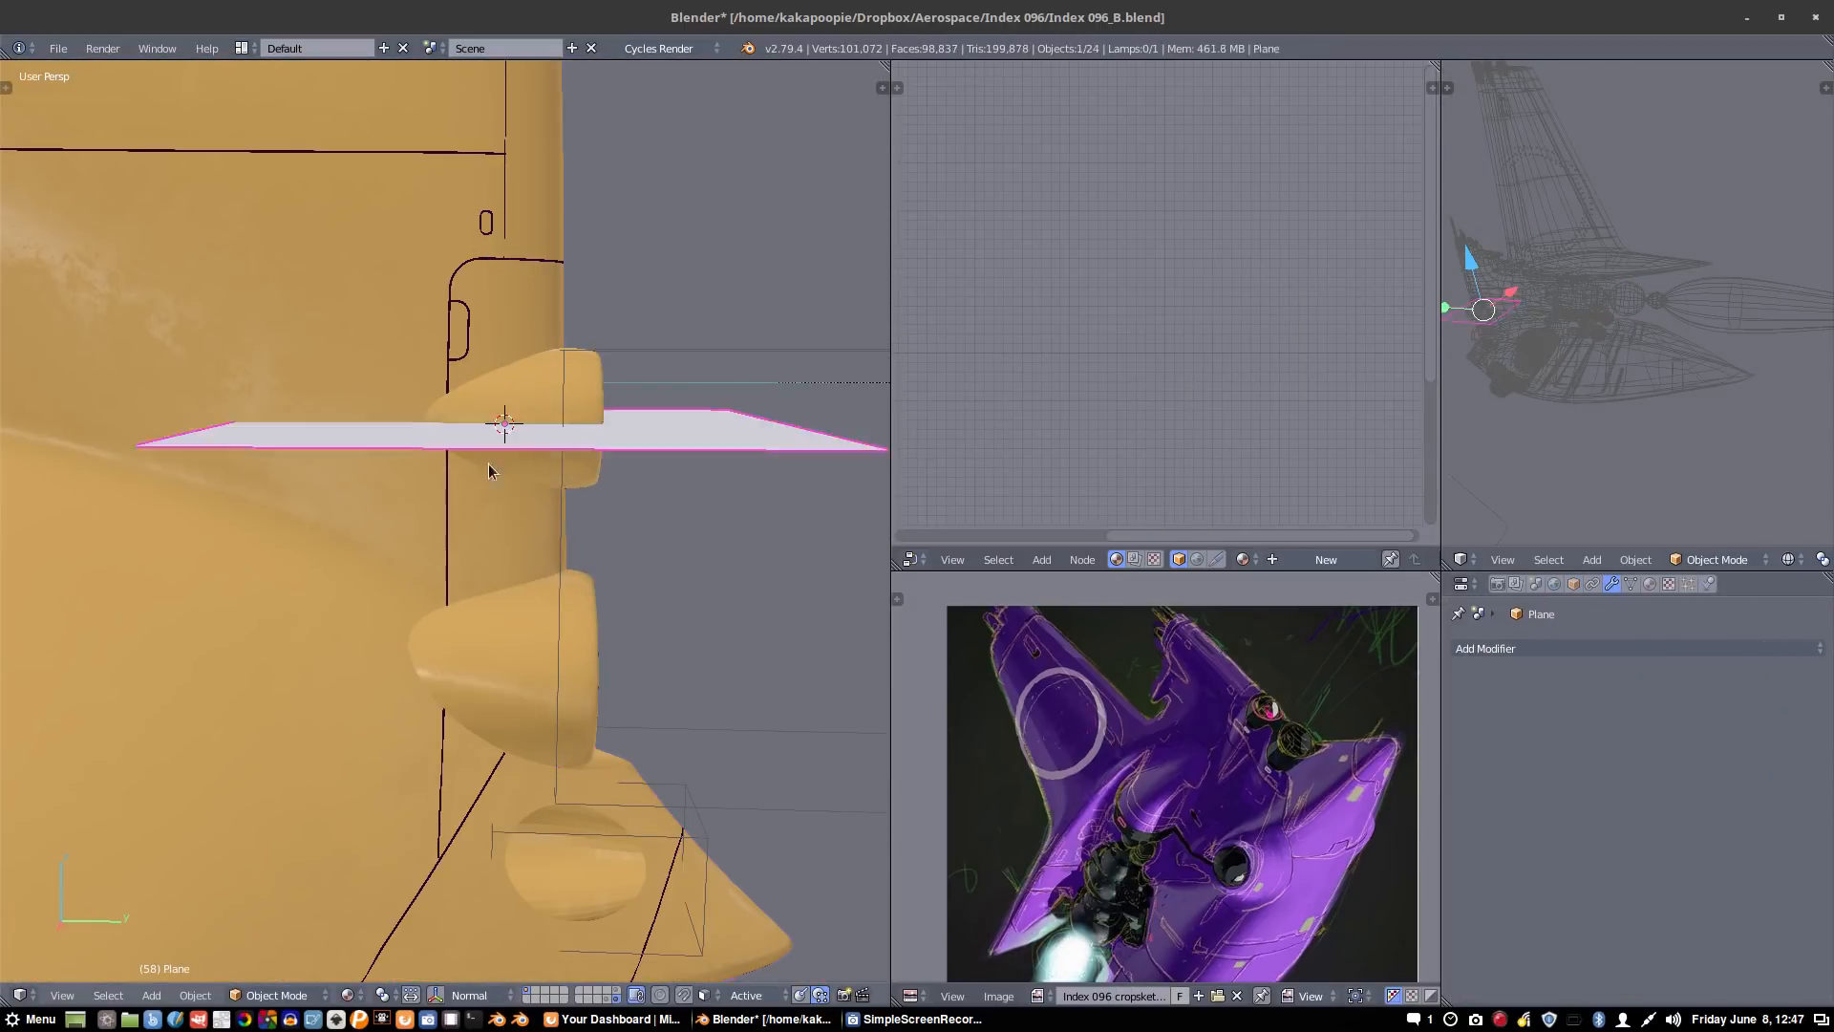
- In Edit Mode, UV-map the selected cowl faces with Project From View
key(Tab)
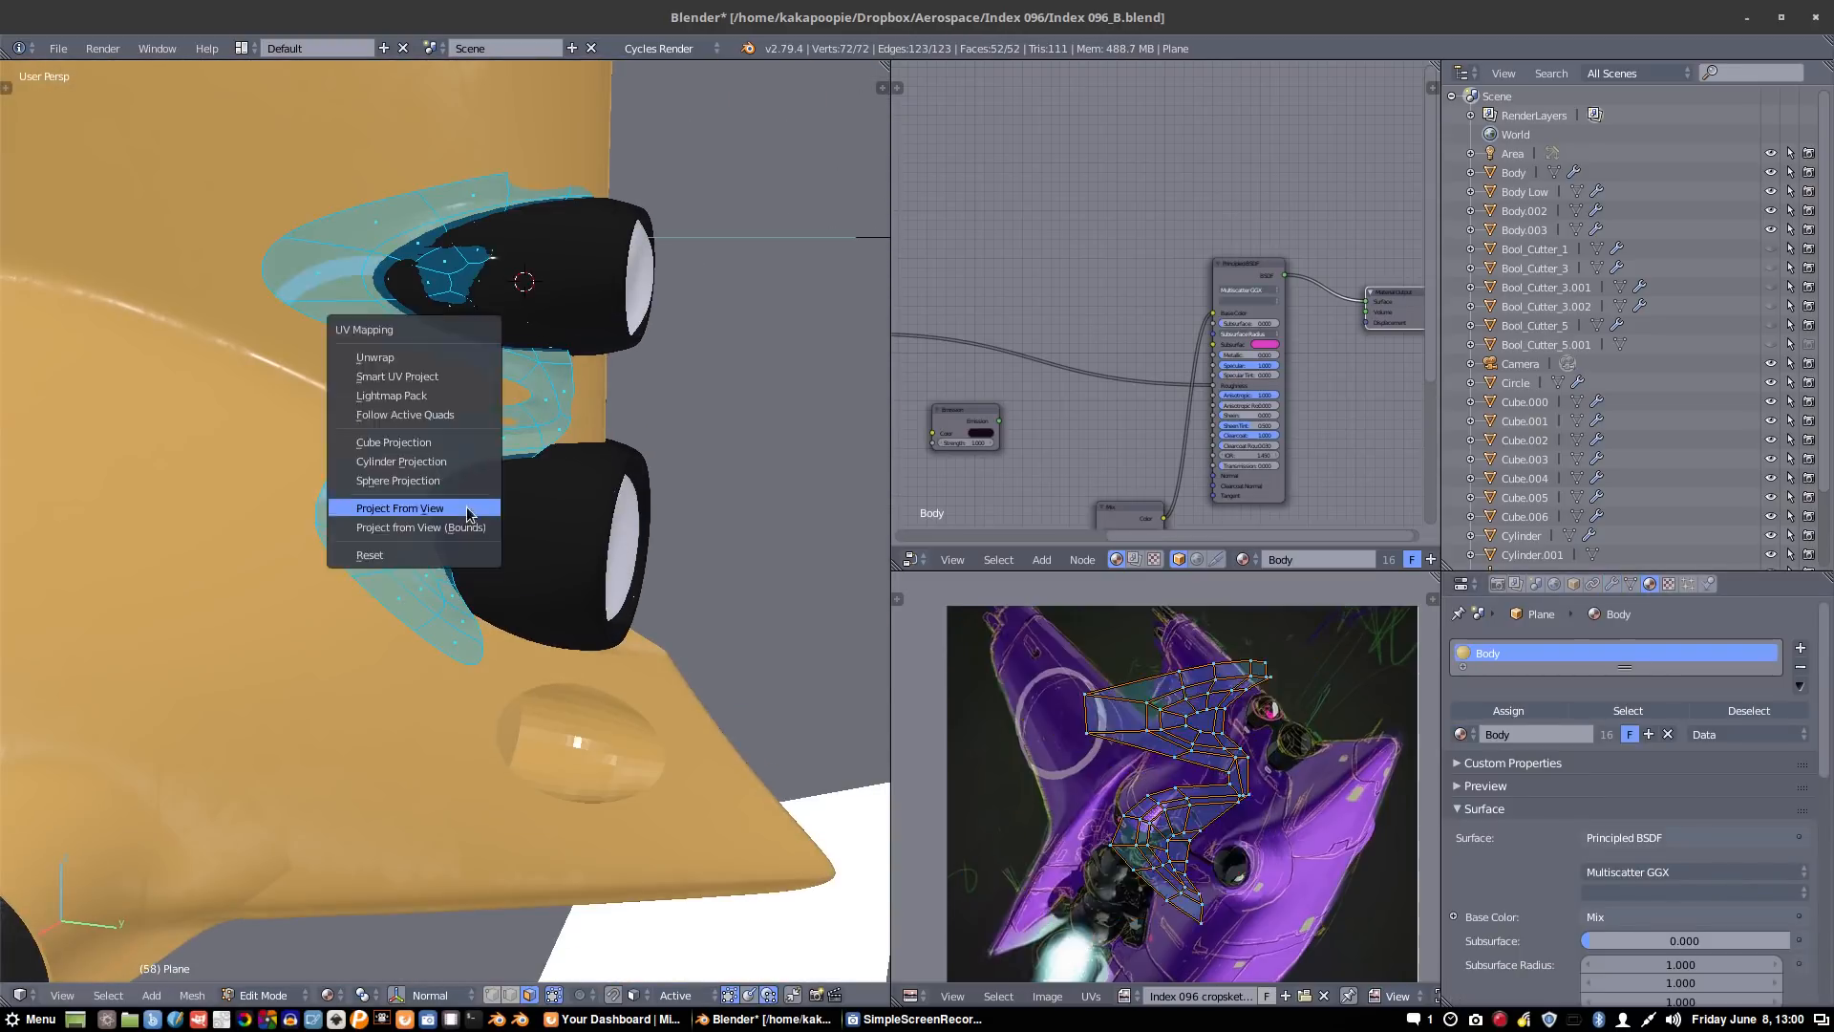
click(400, 506)
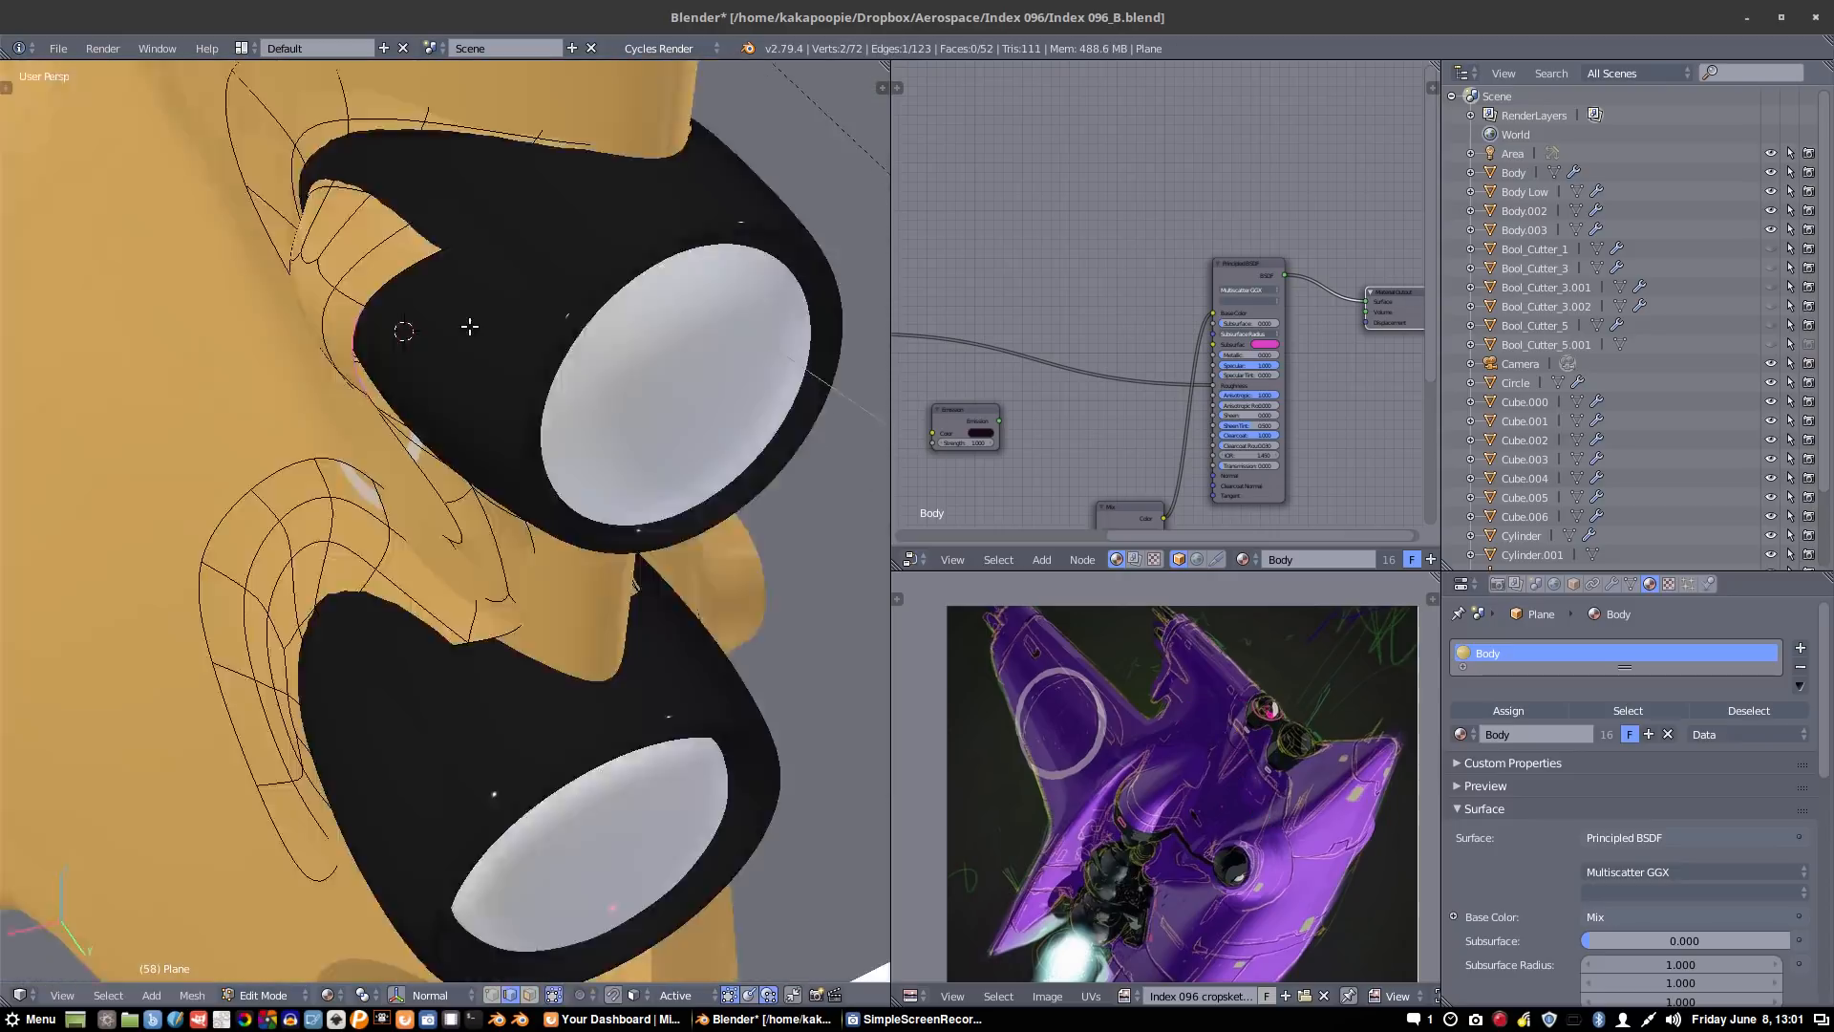